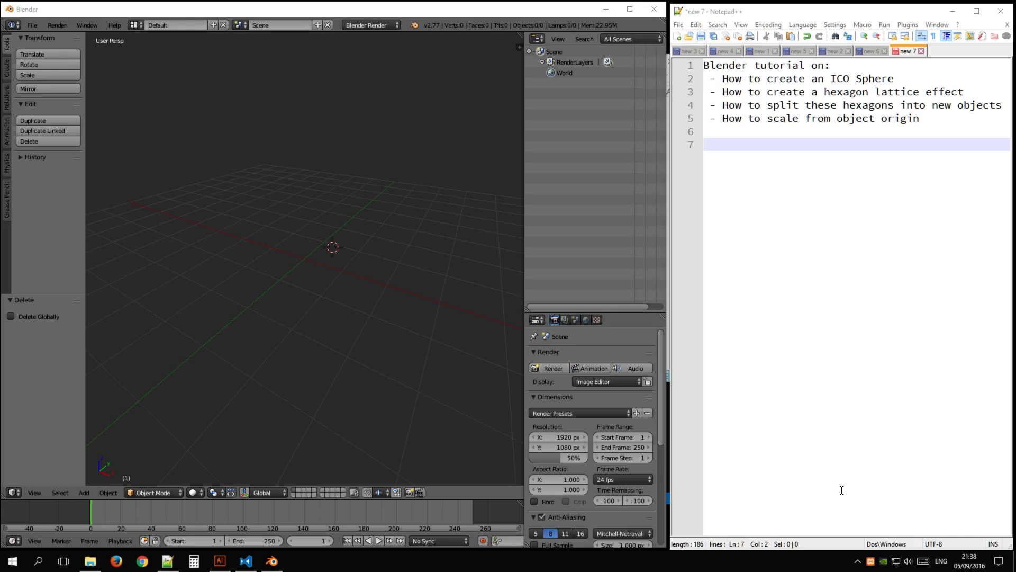
mouse_move(251, 311)
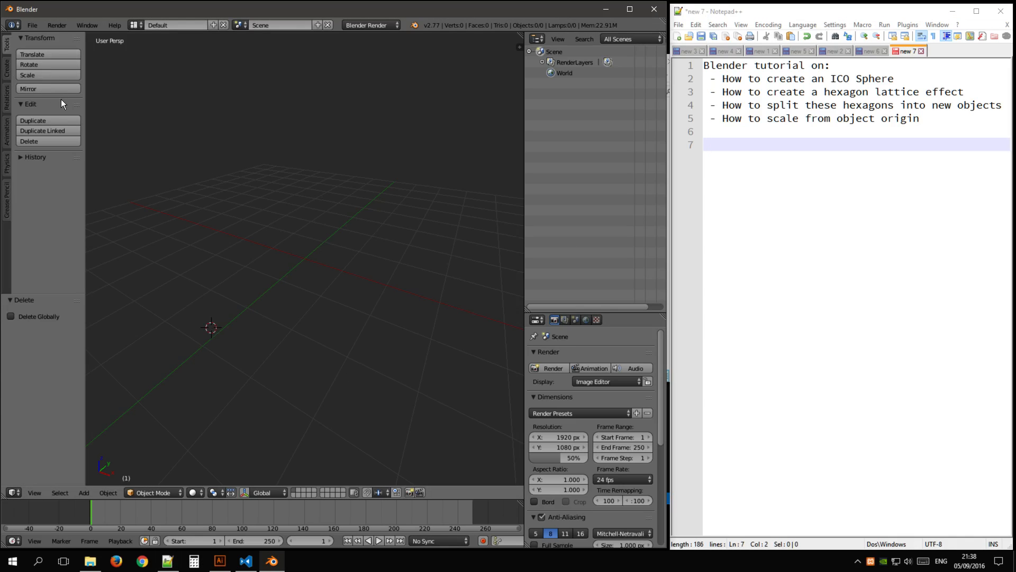
mouse_move(6, 73)
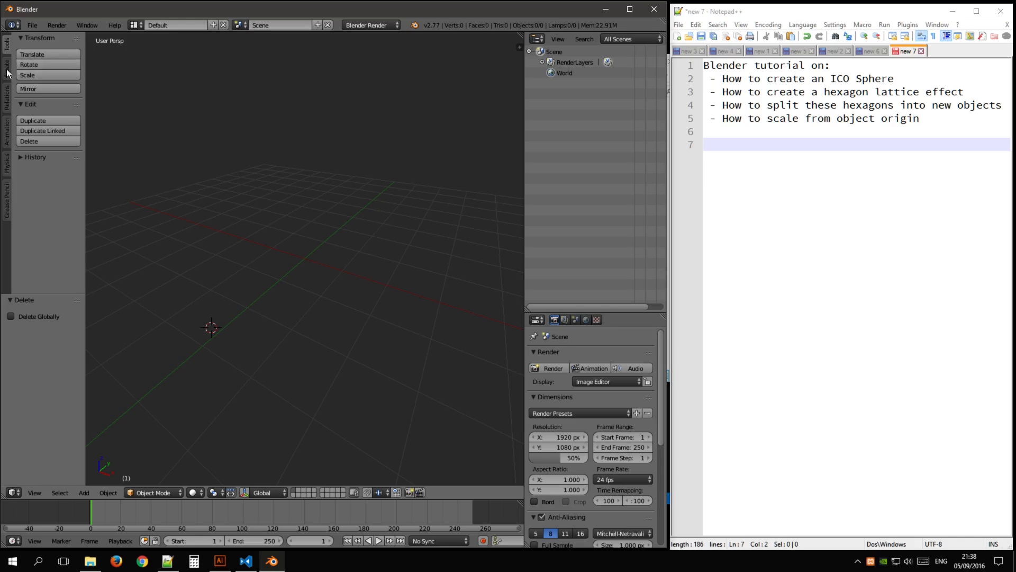
Step: Add an Ico Sphere from the Create tab with 3 subdivisions at location 0,0,0
left_click(7, 66)
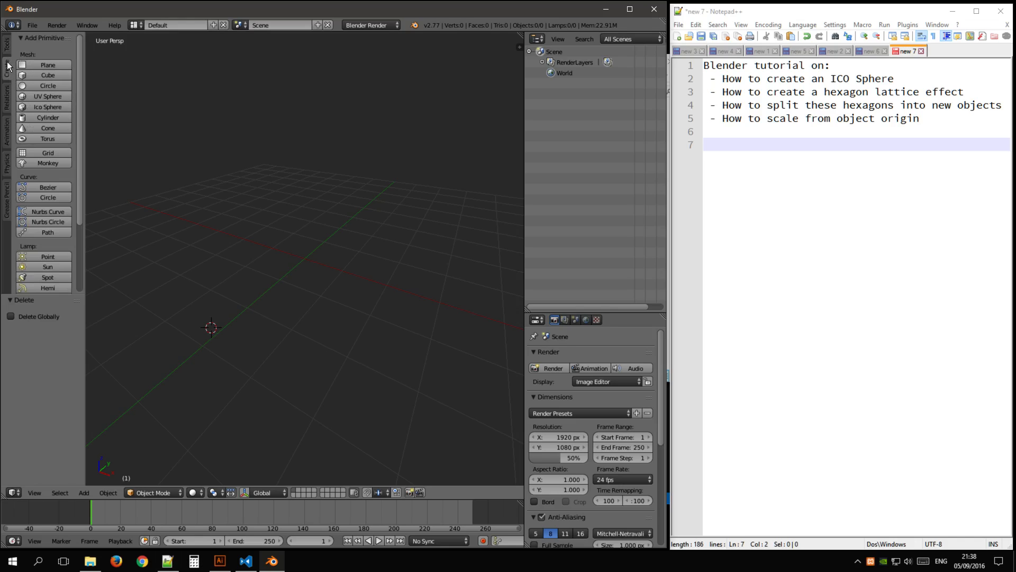
mouse_move(47, 106)
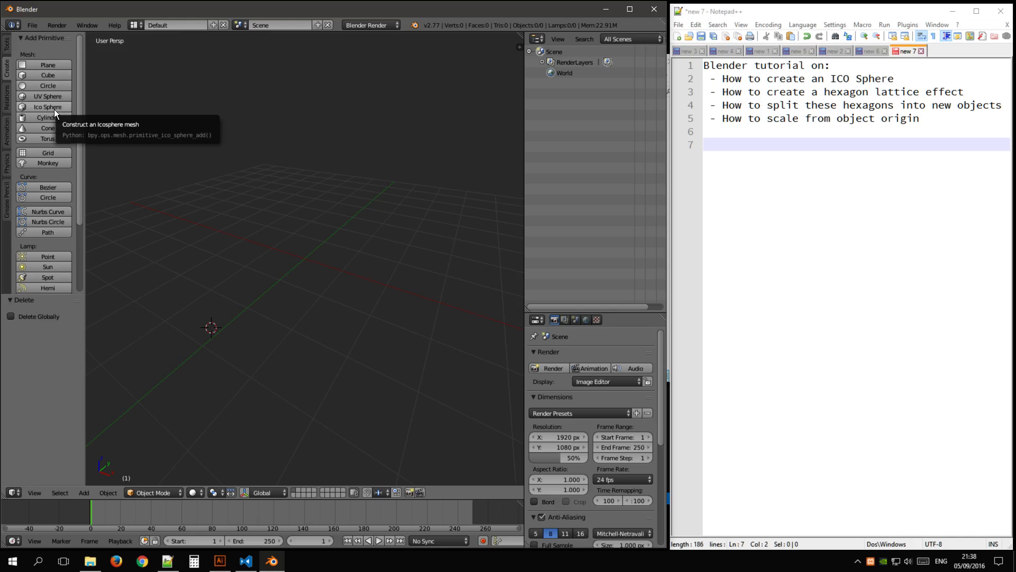
left_click(46, 106)
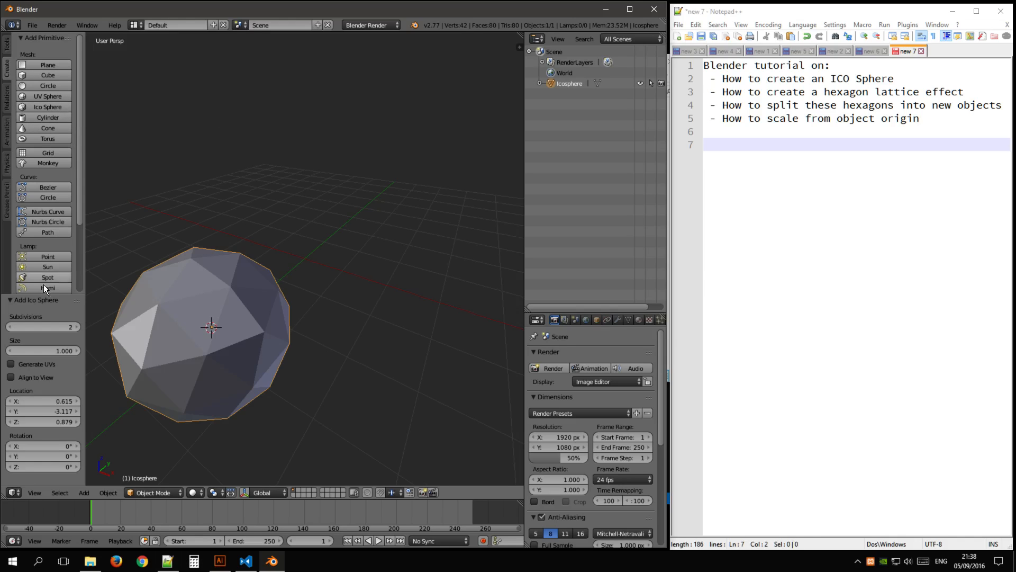
left_click(43, 327)
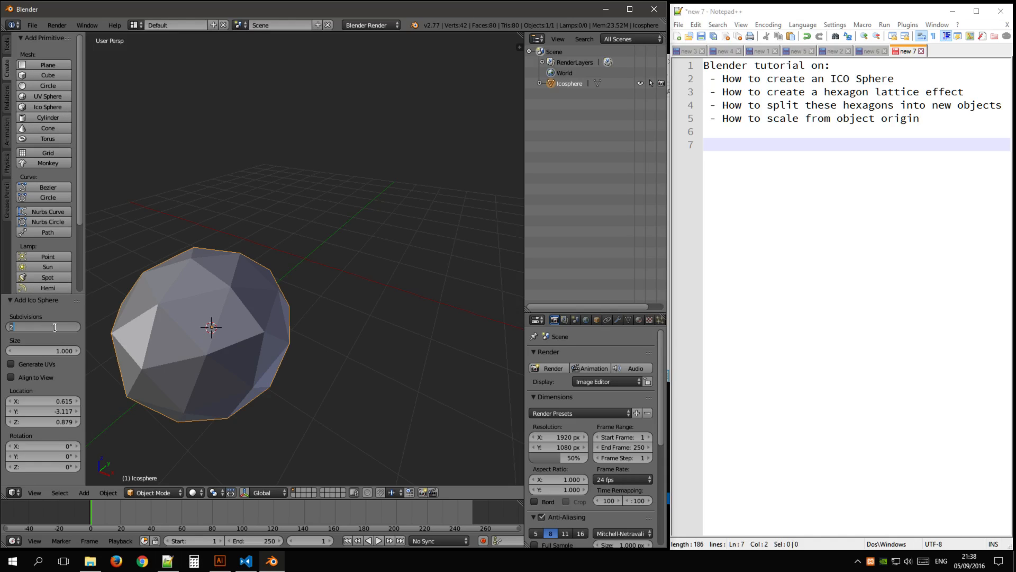
left_click(43, 327)
type("3")
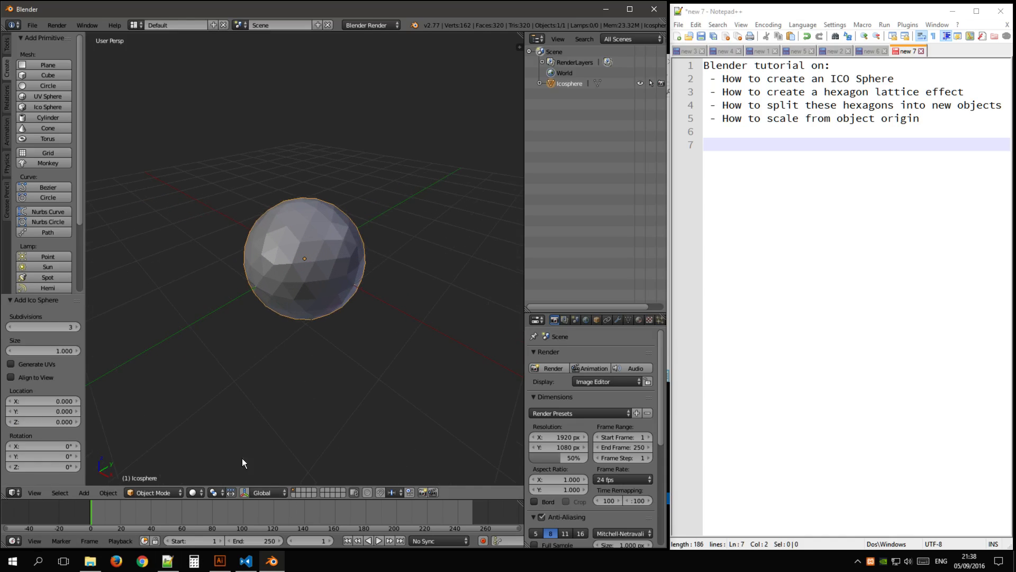
mouse_move(341, 340)
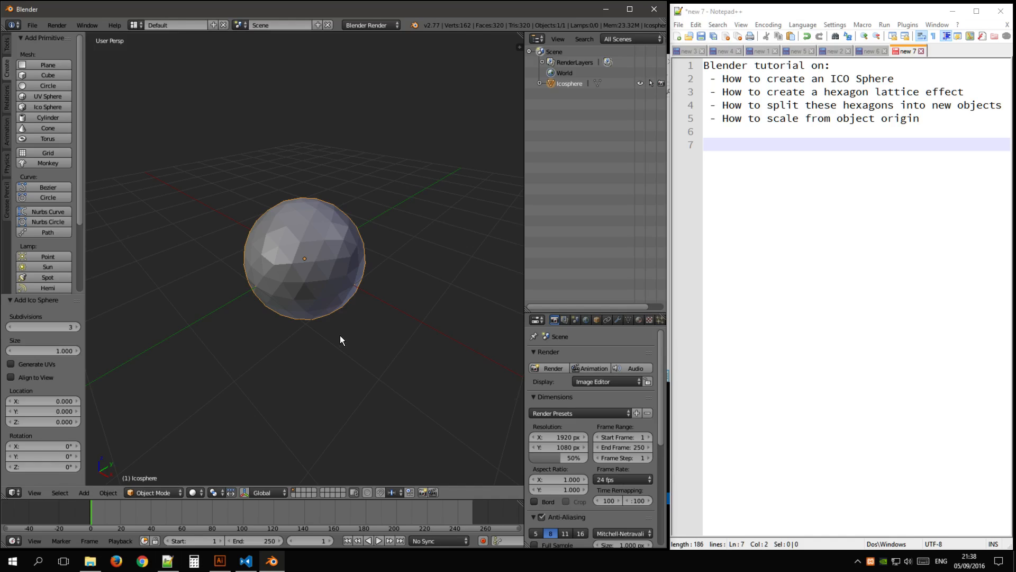
Step: Switch the icosphere into Edit Mode to prepare the 0.1 vertex bevel
key("Tab")
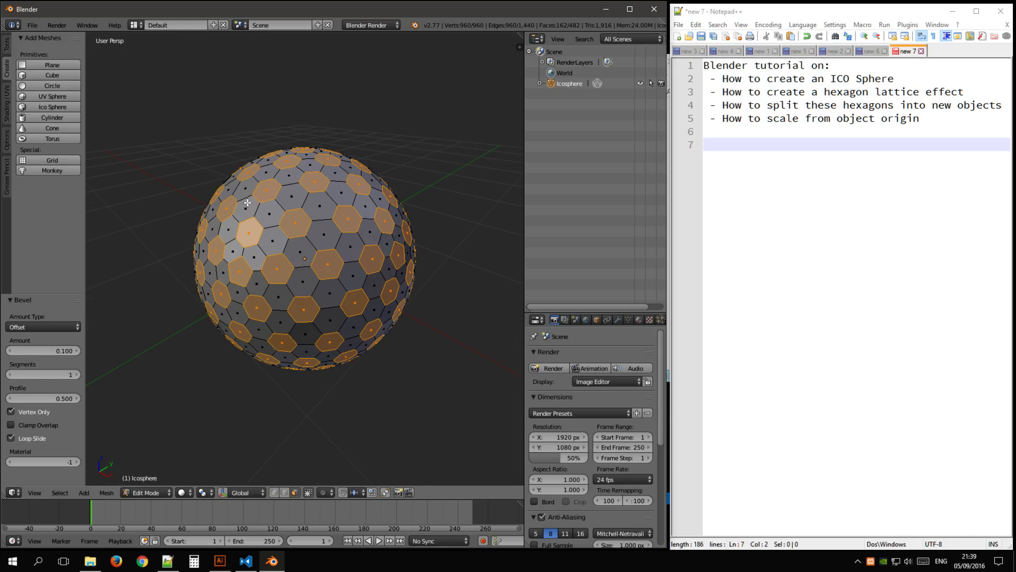
mouse_move(223, 198)
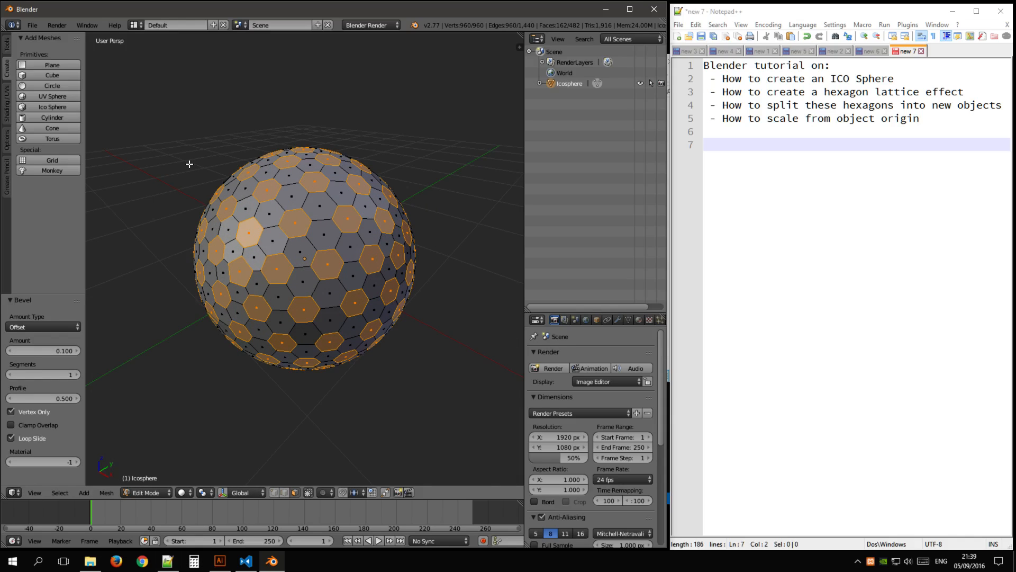
mouse_move(297, 159)
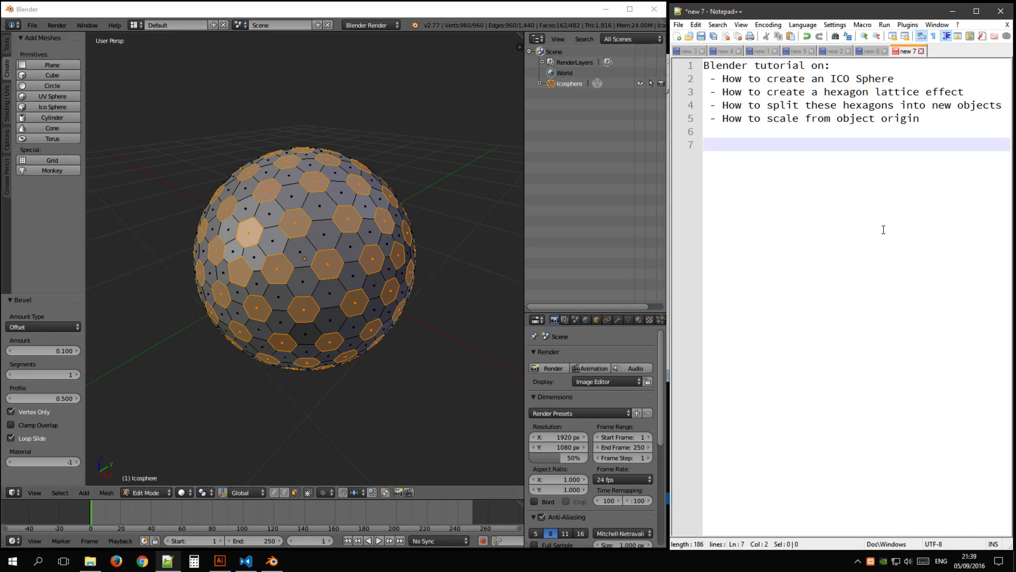
Step: Write note steps 1 and 2: click the Create tab; set subdivisions and location
type("Step 1")
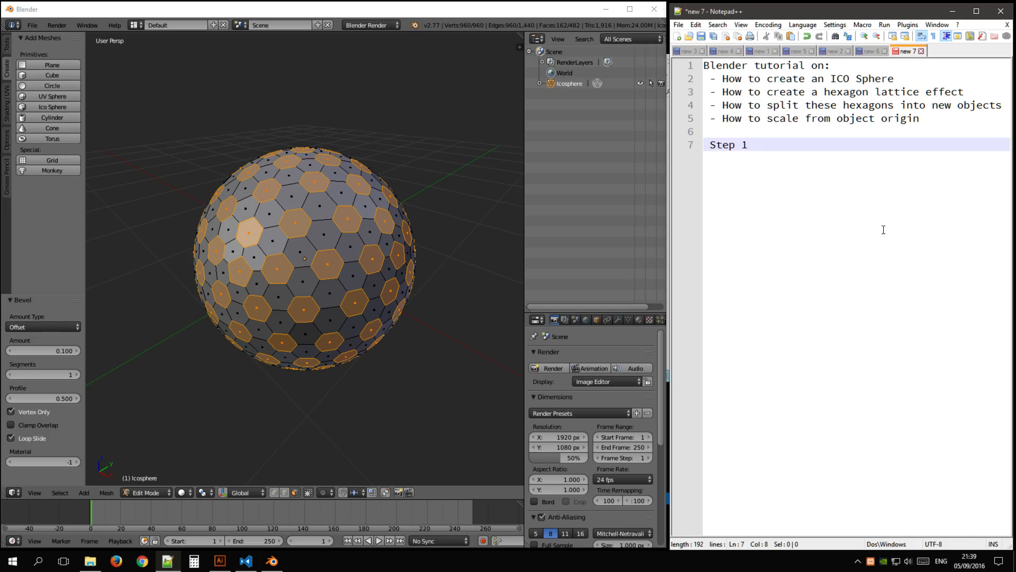
type("Click on create")
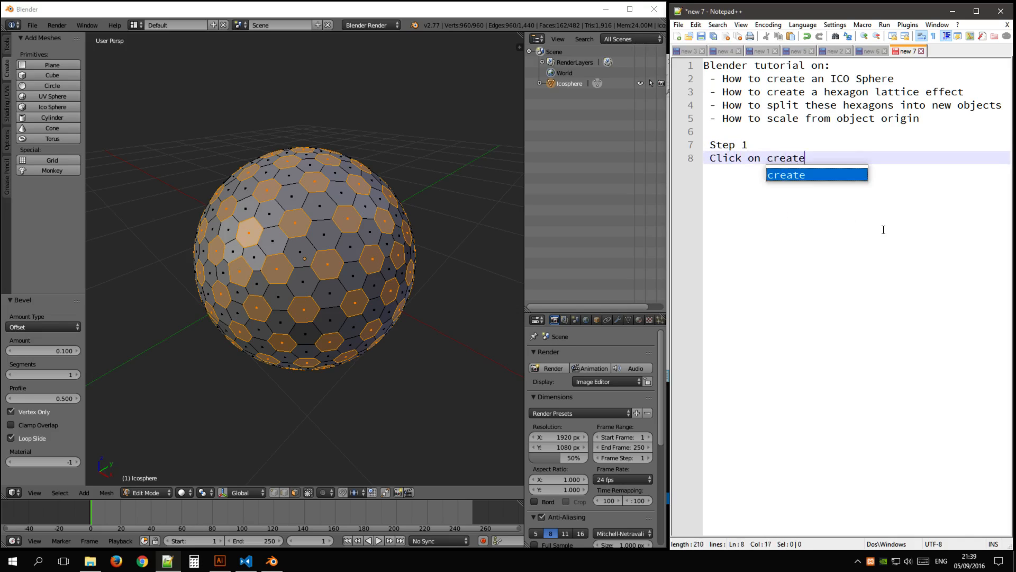
type("tab")
type("2.")
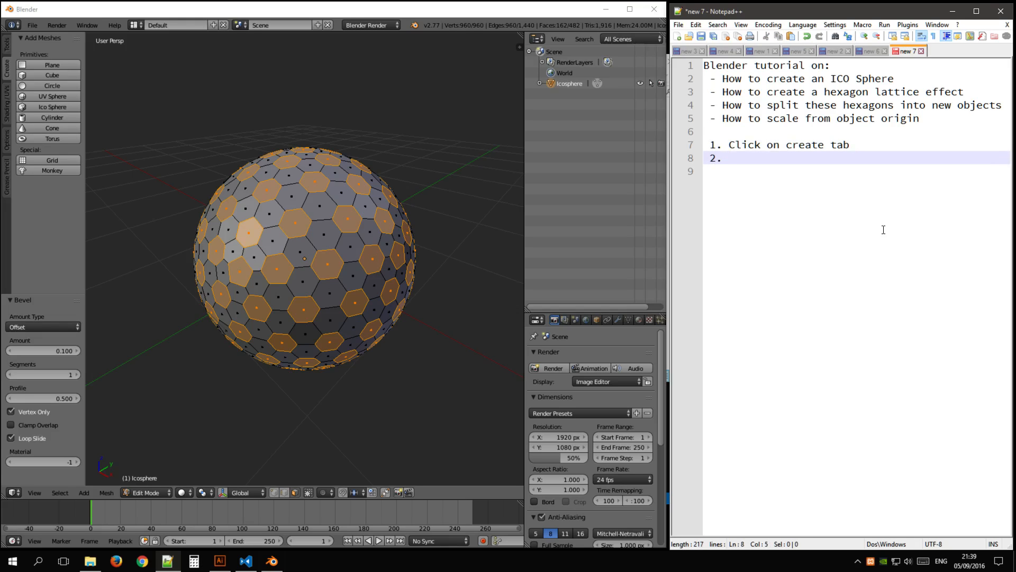
type("Set")
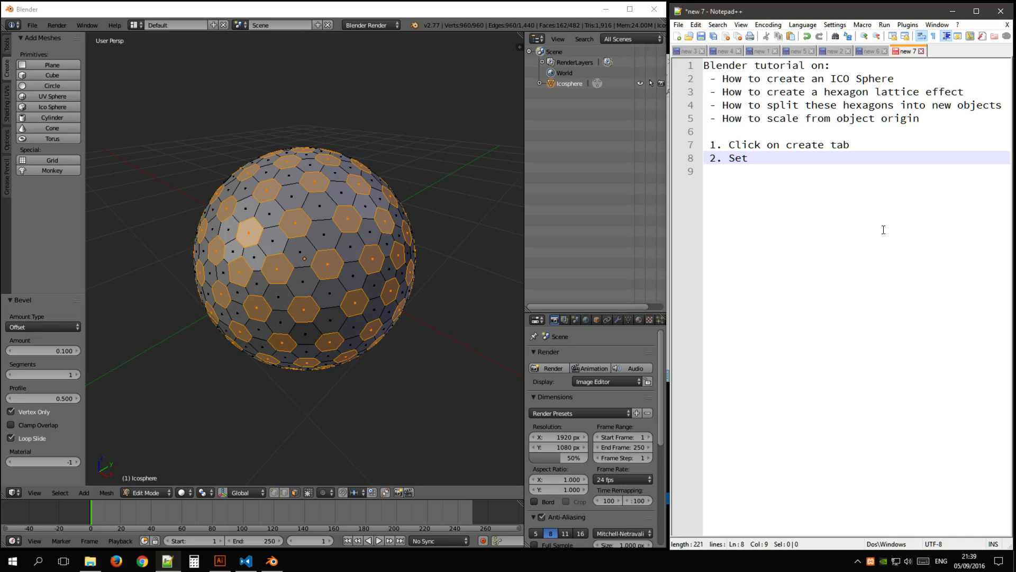
type("sub divides")
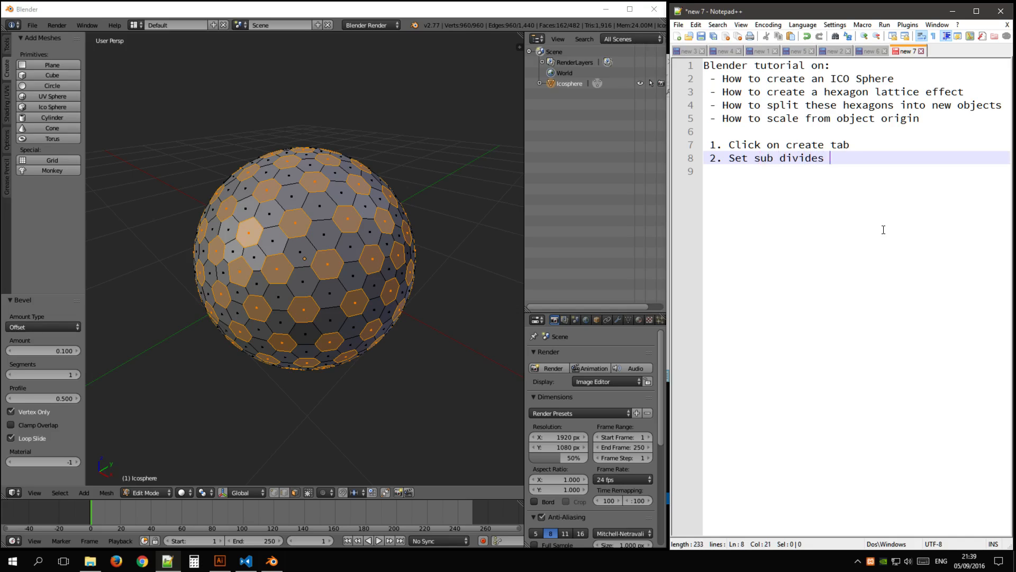
type("and location to 0,0,0")
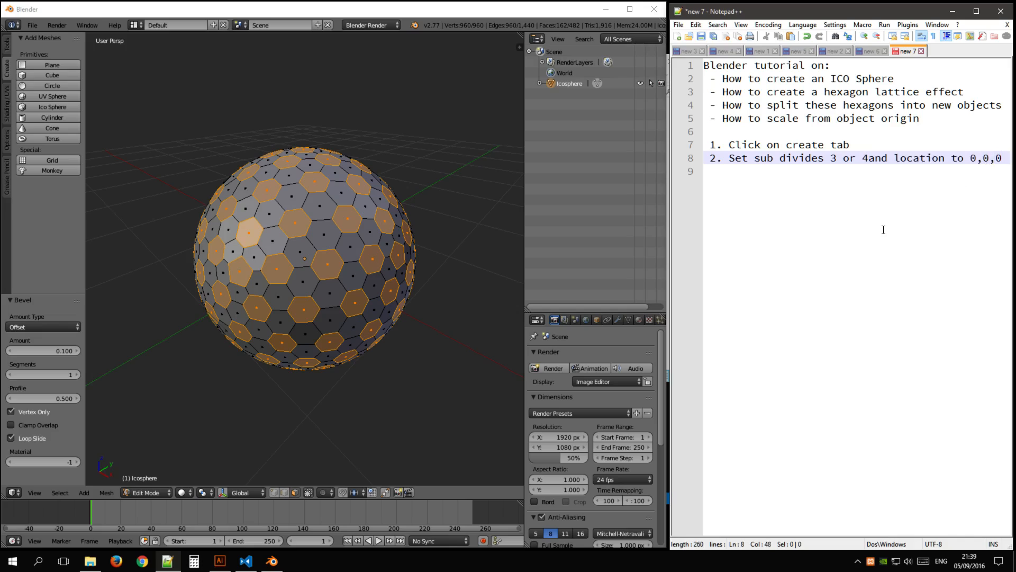
Step: Write note step 3: press CTRL + SHIFT + B and type 0.1
type("3. Press CTRL +")
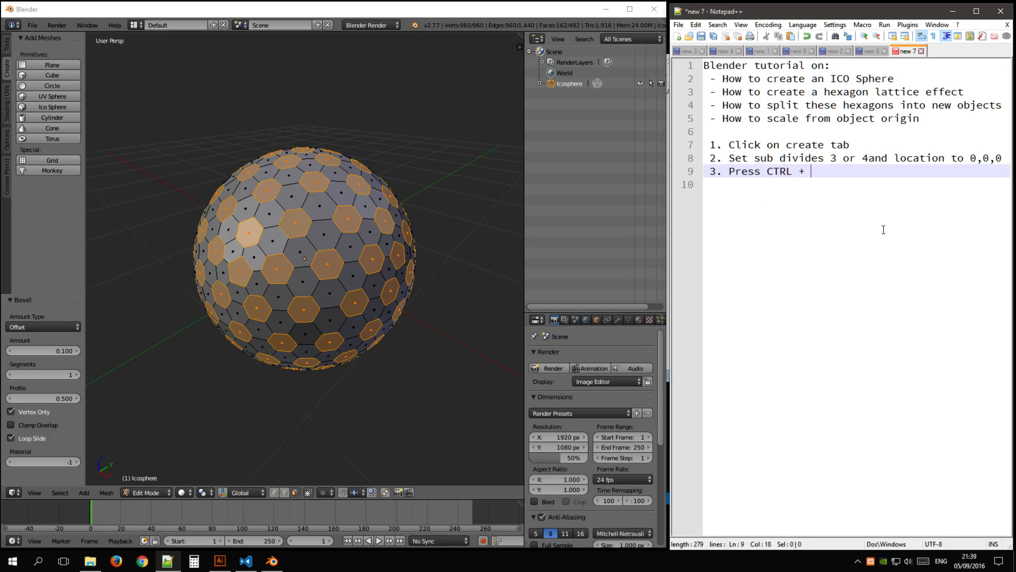
type("SHIFT + B")
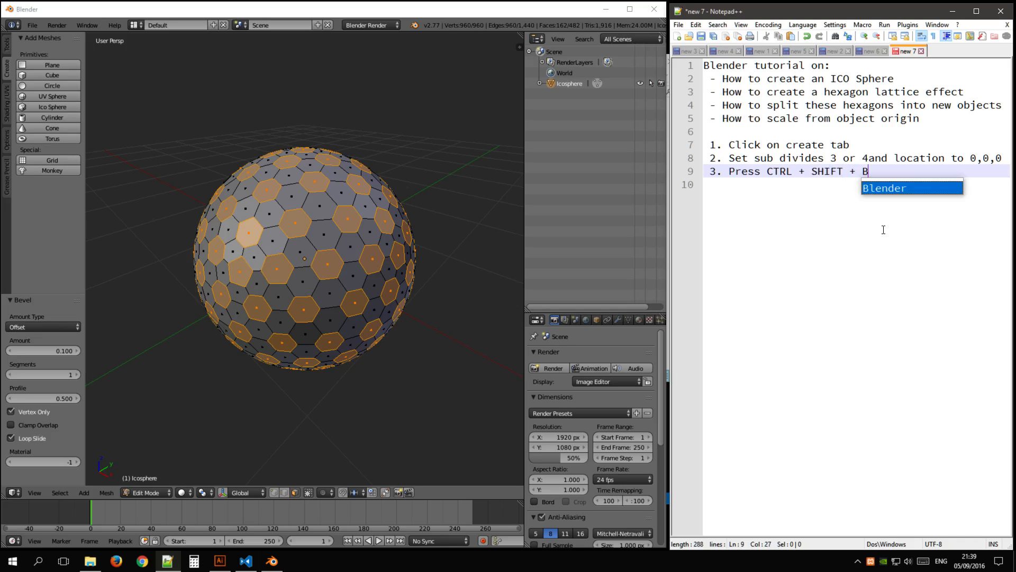
type("type 0.1")
left_click(857, 184)
type("4.")
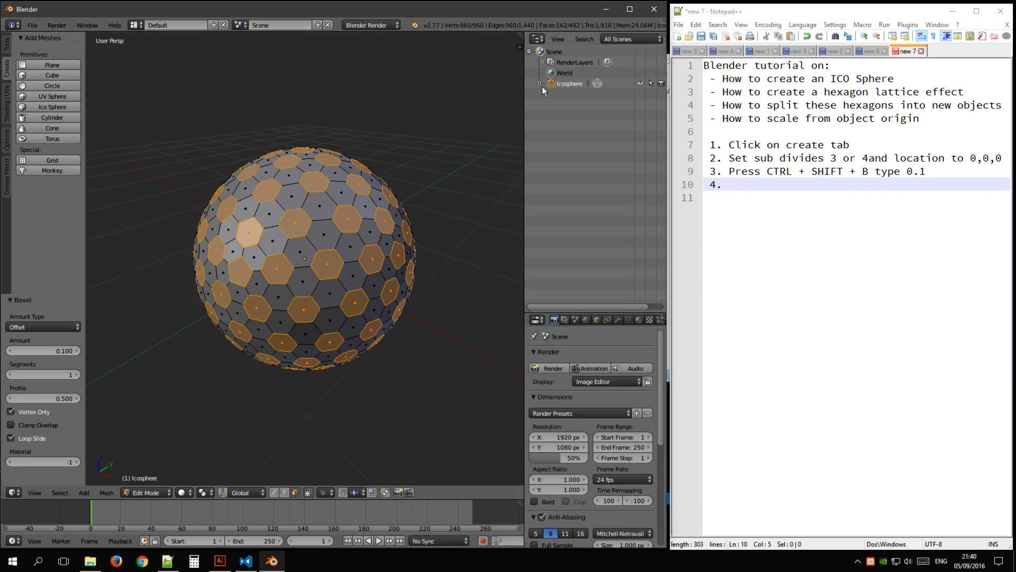
mouse_move(250, 144)
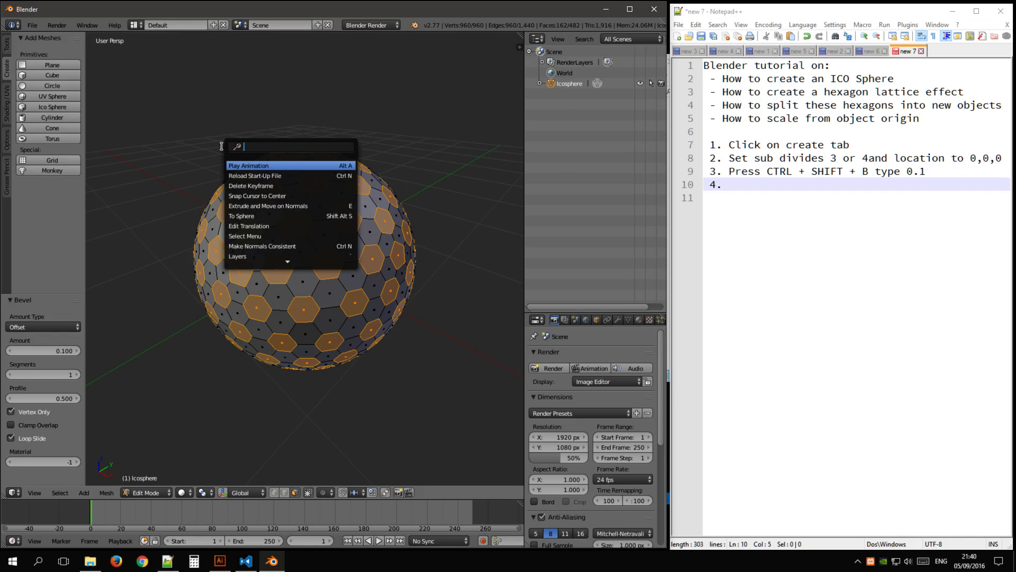
type("edge sp")
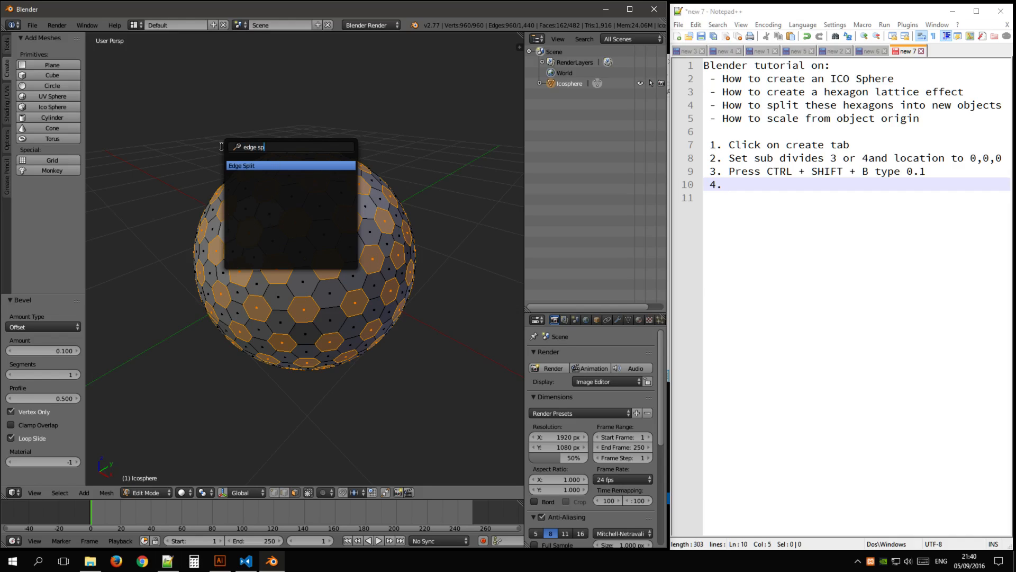
left_click(243, 165)
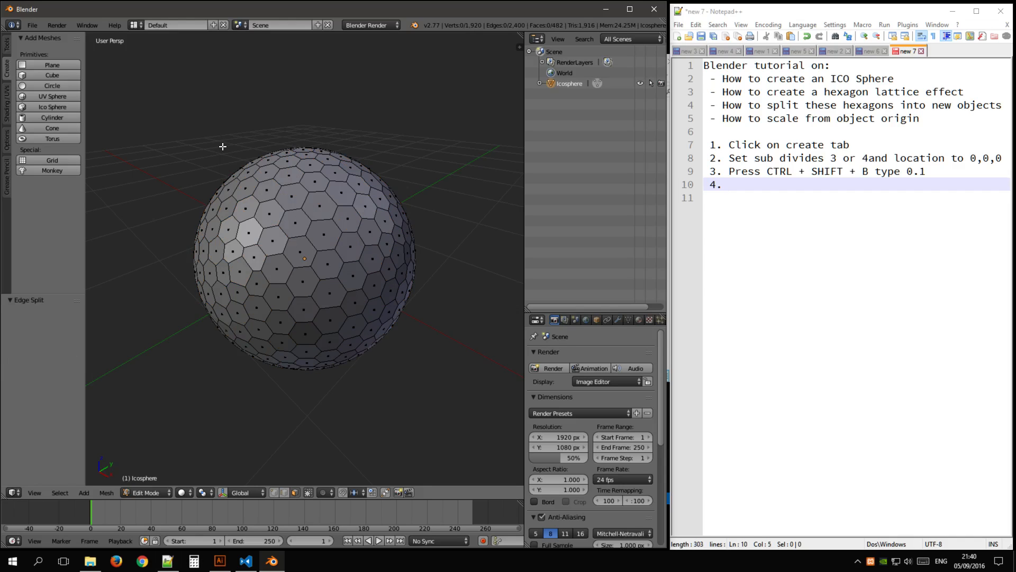
key("enter")
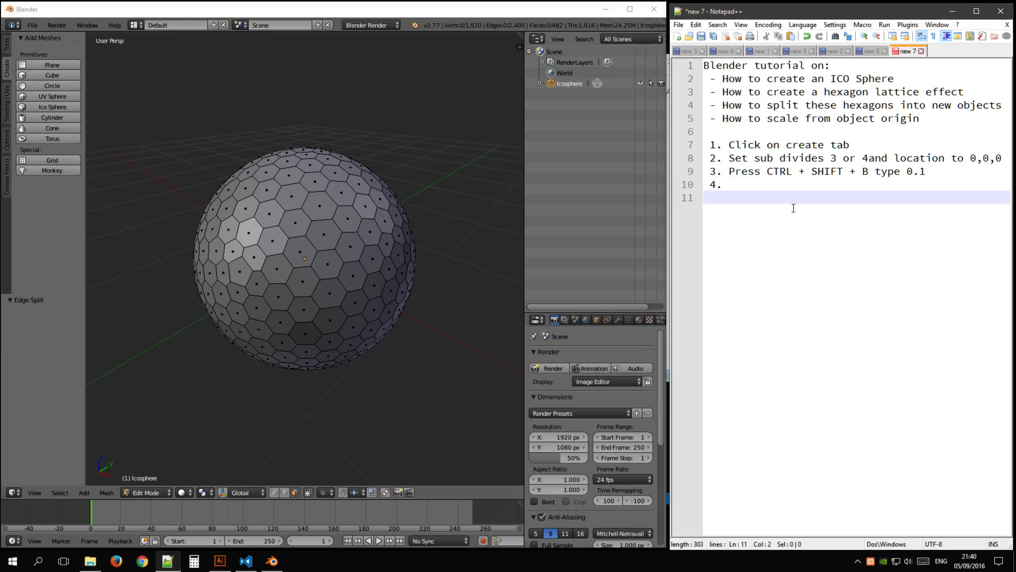
type("Press")
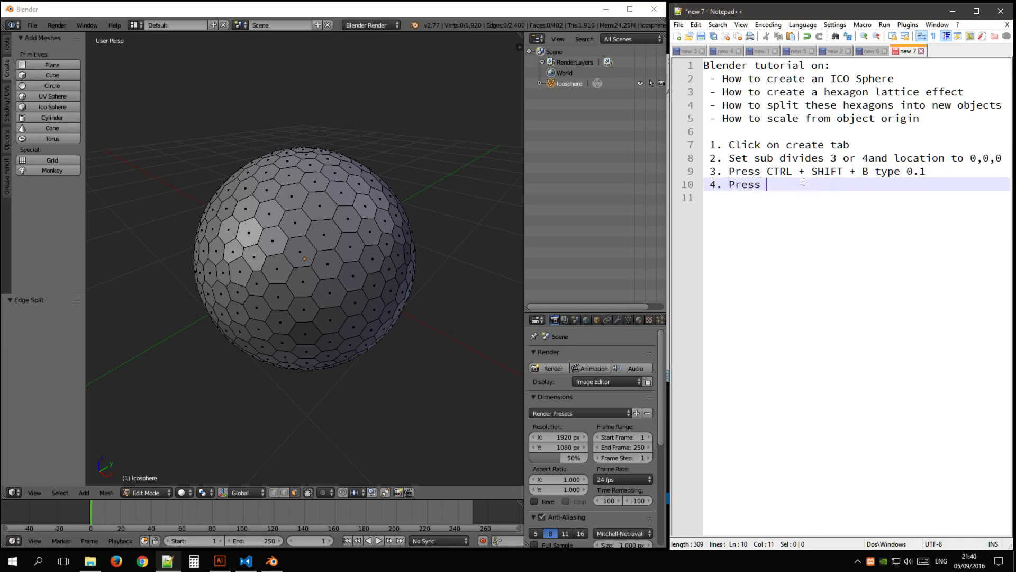
type("space")
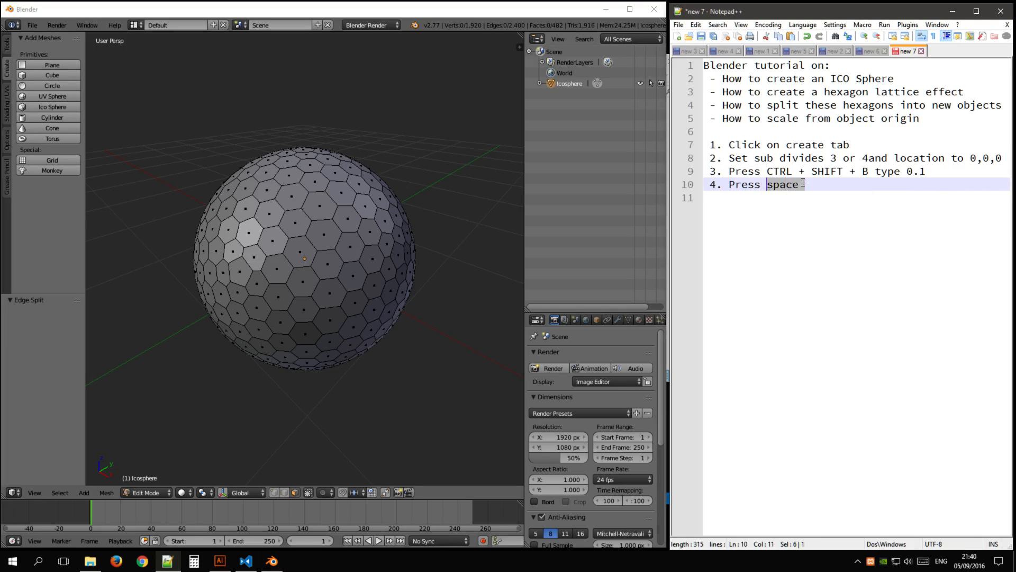
type("SPACE")
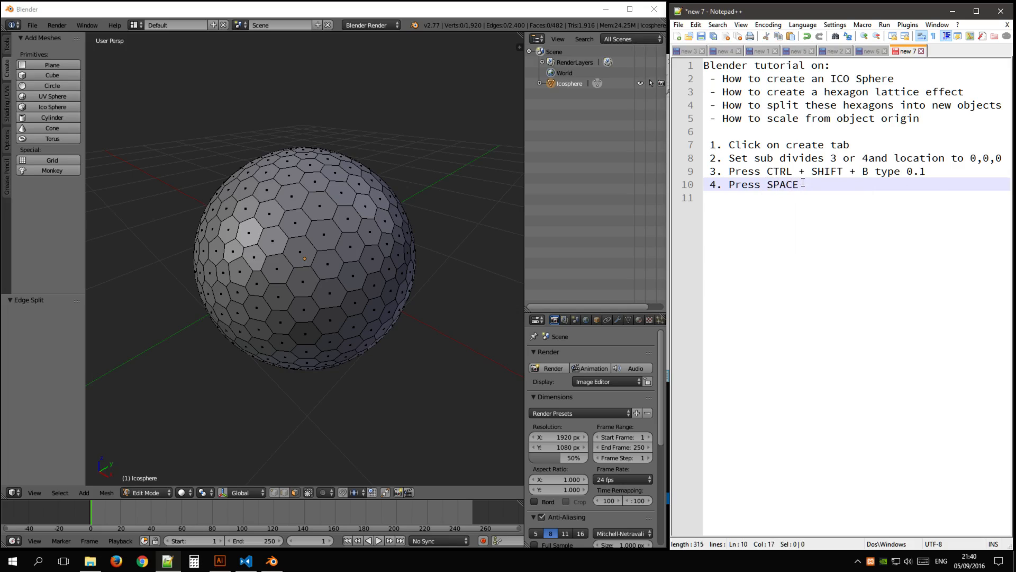
type("type in EDGE SPLIT and select")
left_click(858, 198)
type("5.")
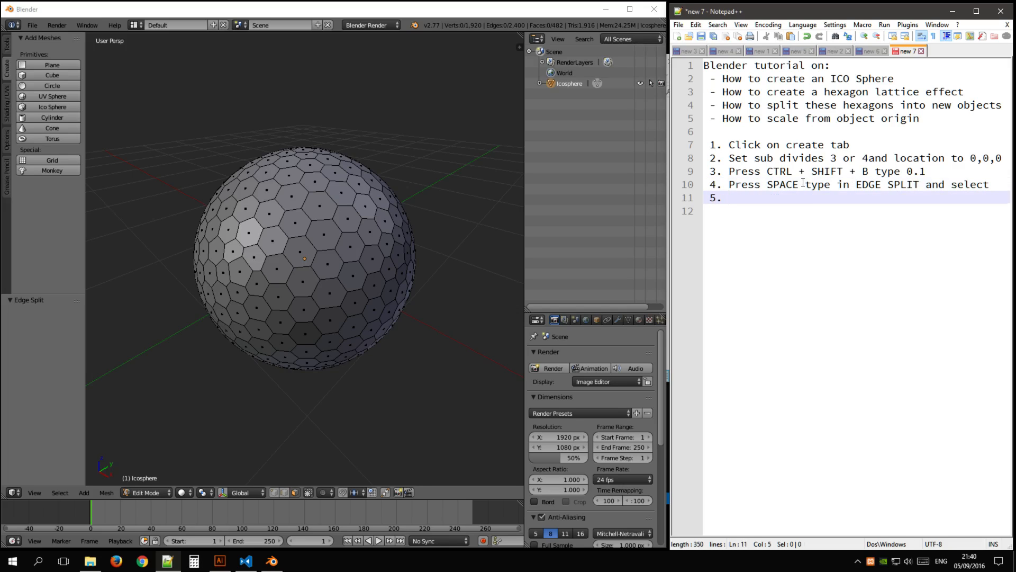
Step: Select all the sphere's geometry and note 'Select all (p)'
key("a")
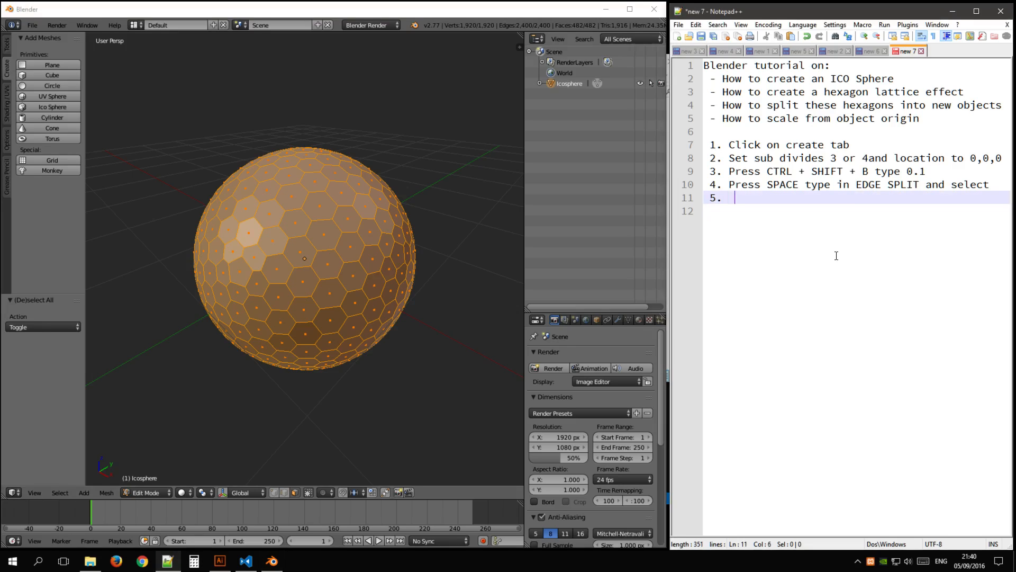
type("Select")
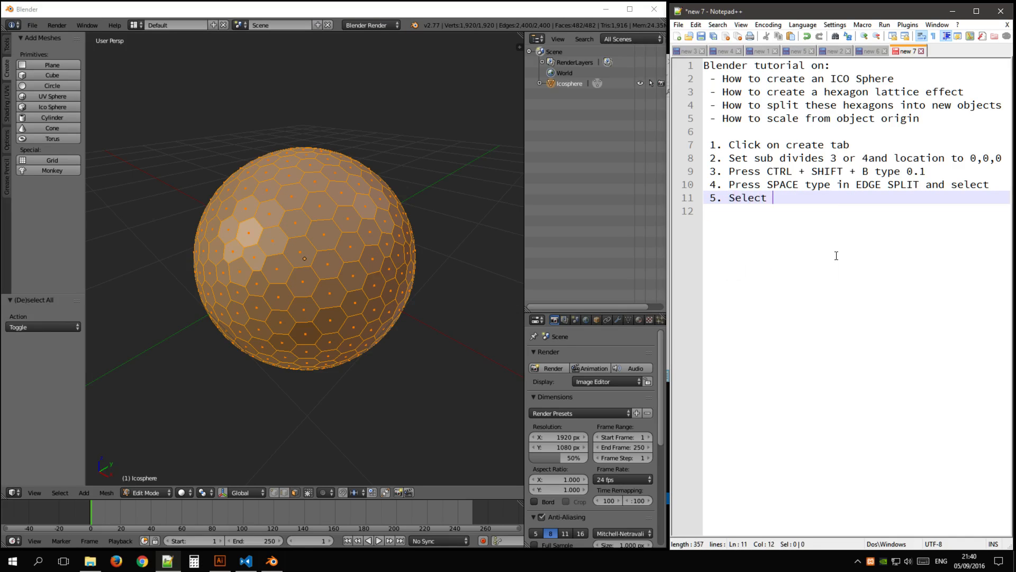
type("all")
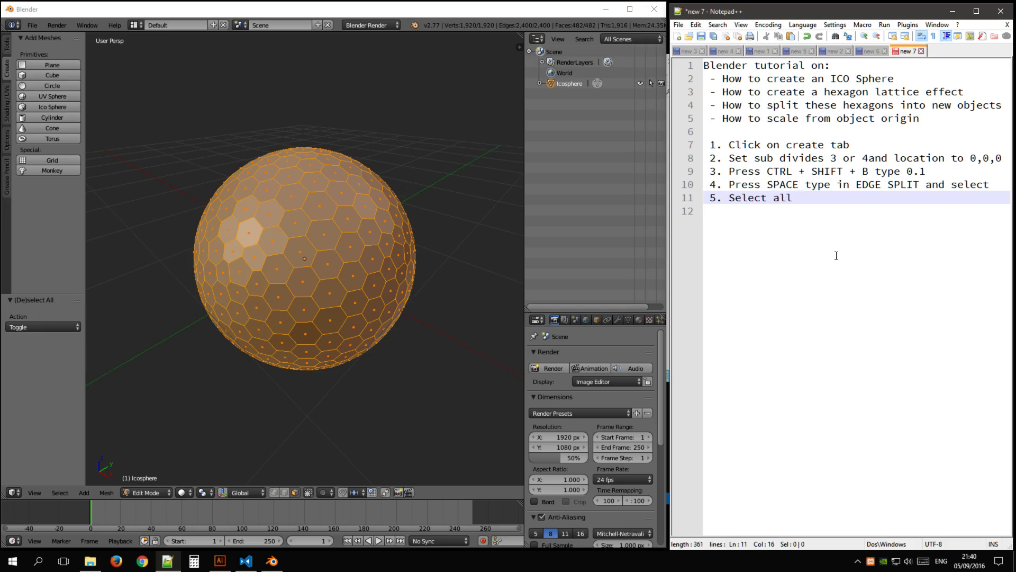
type("(p)")
left_click(857, 210)
type("6. Press P")
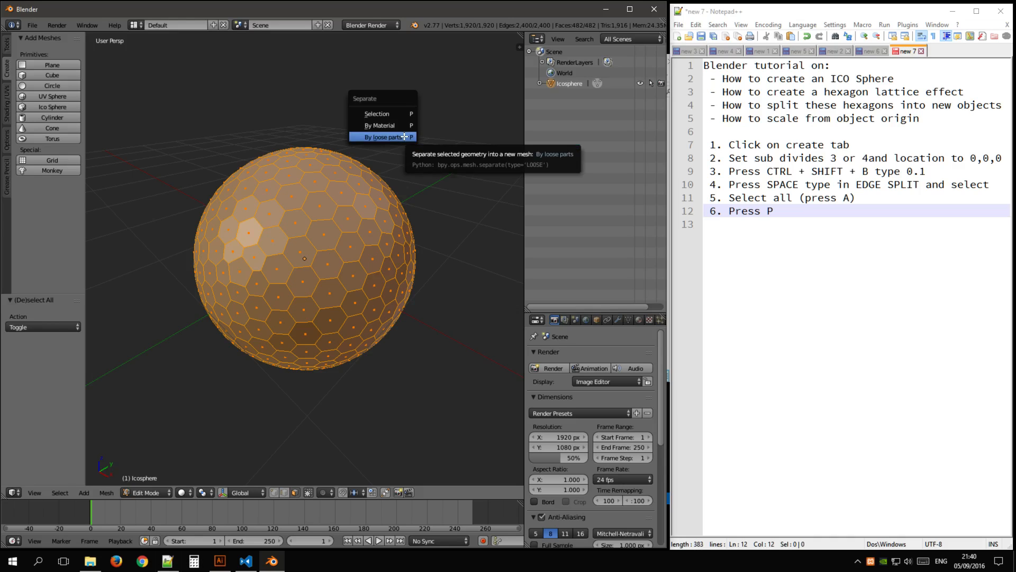
Step: Separate the mesh by loose parts and rename the original piece Icosphere.000
left_click(381, 136)
type(" and select loose parts")
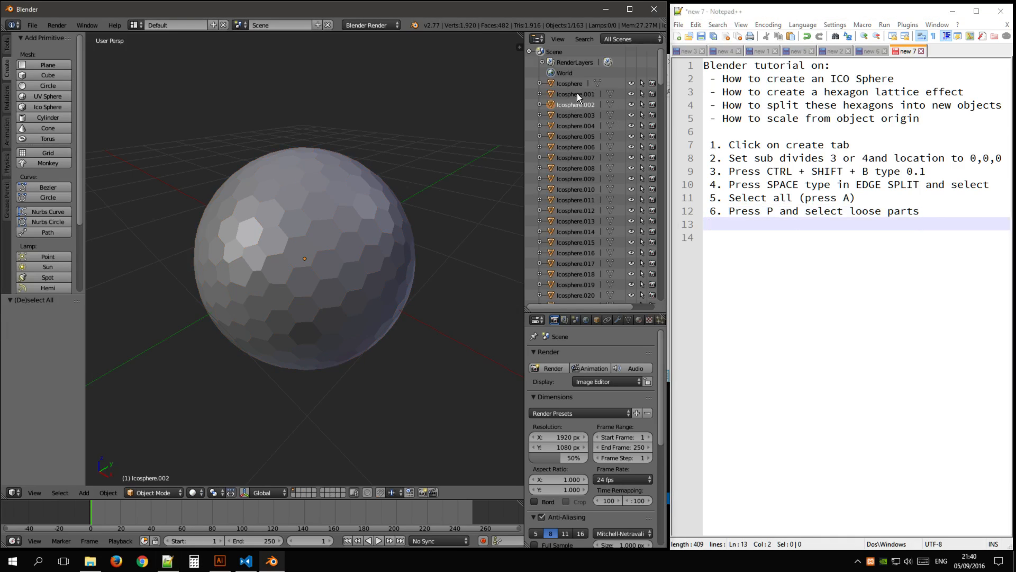
double_click(570, 83)
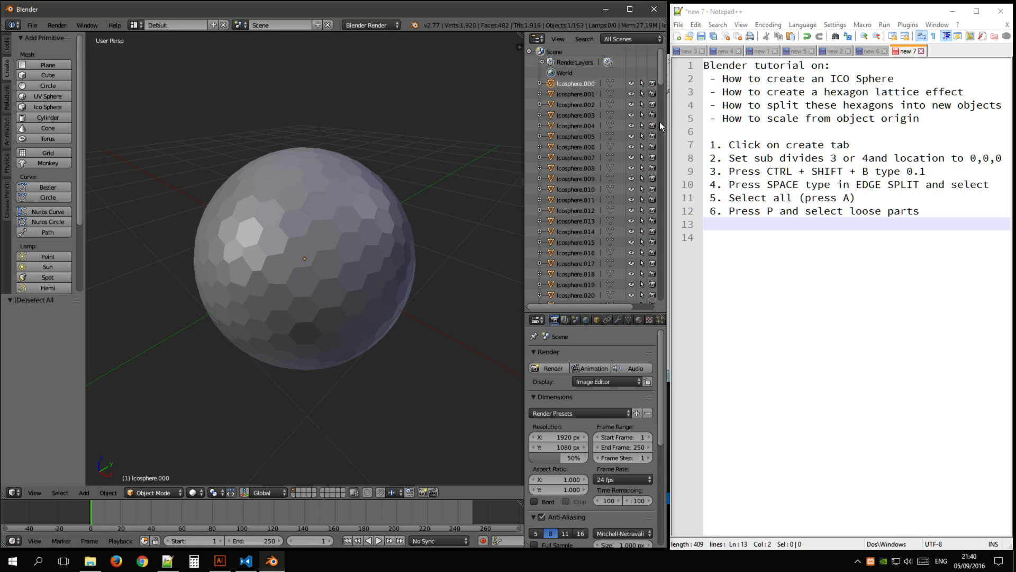
scroll("down", 3)
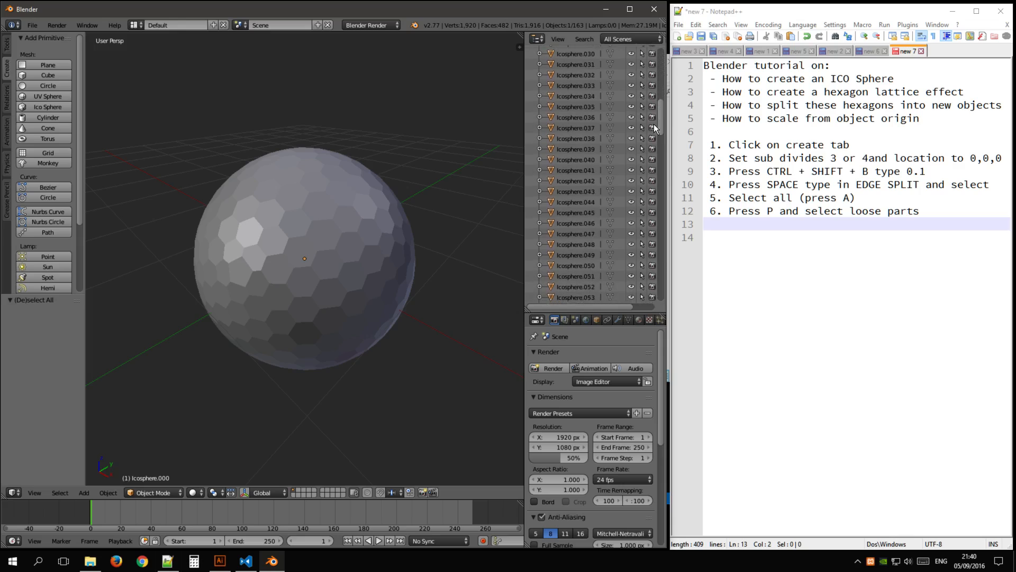
scroll("down", 3)
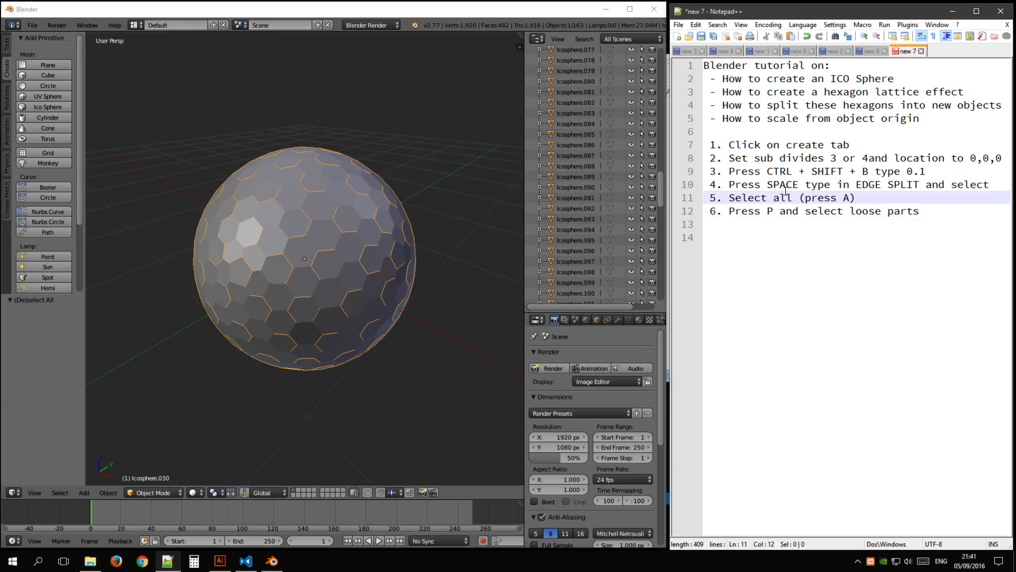
left_click(854, 184)
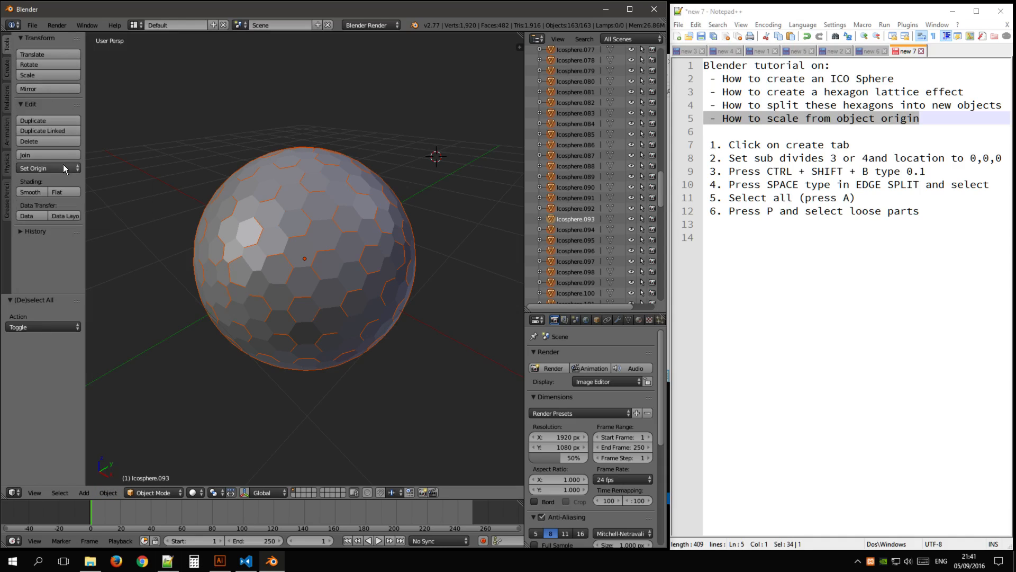
Step: Set every hexagon piece's origin with Set Origin > Origin to Geometry
left_click(45, 168)
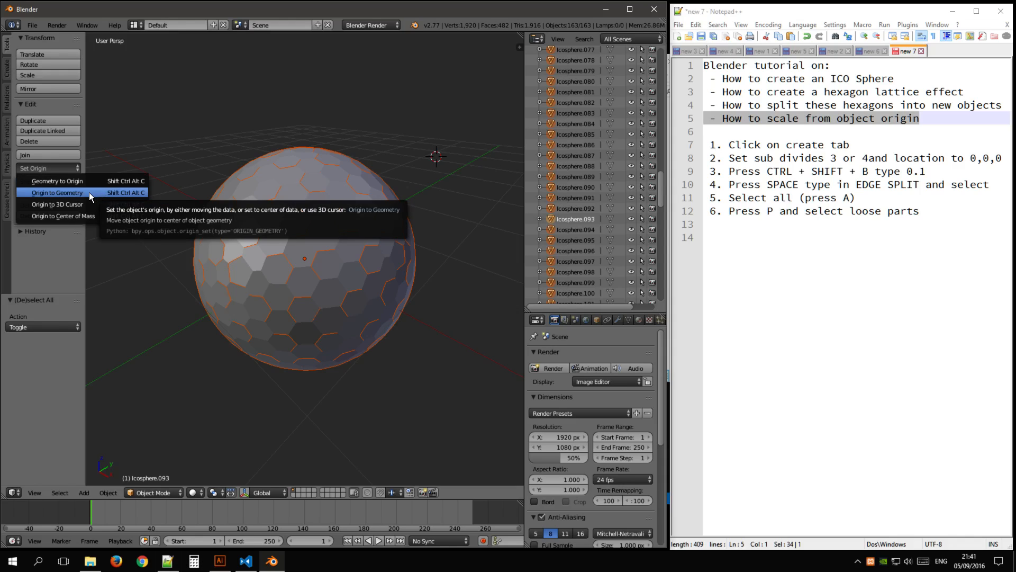
left_click(57, 193)
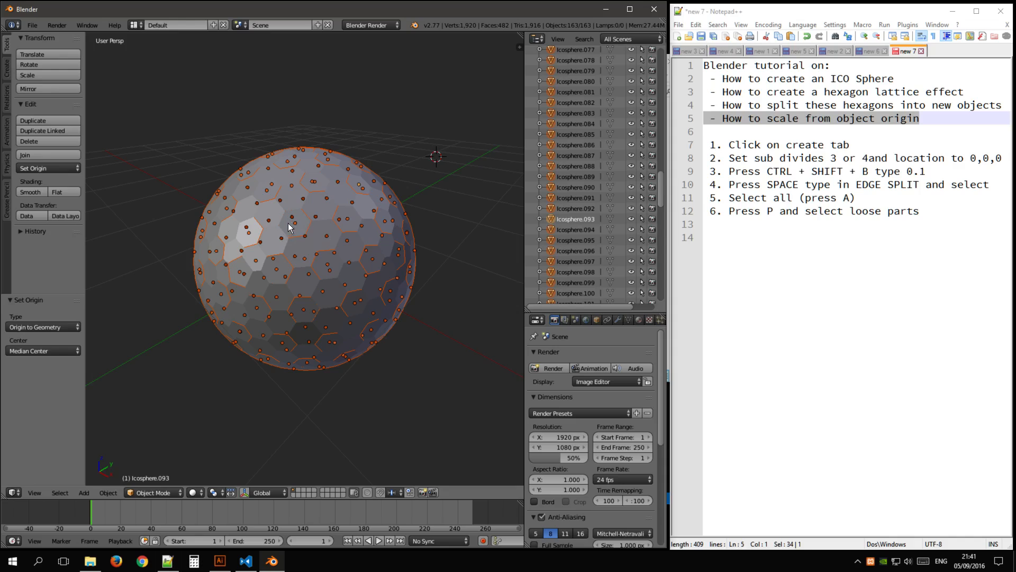
mouse_move(345, 176)
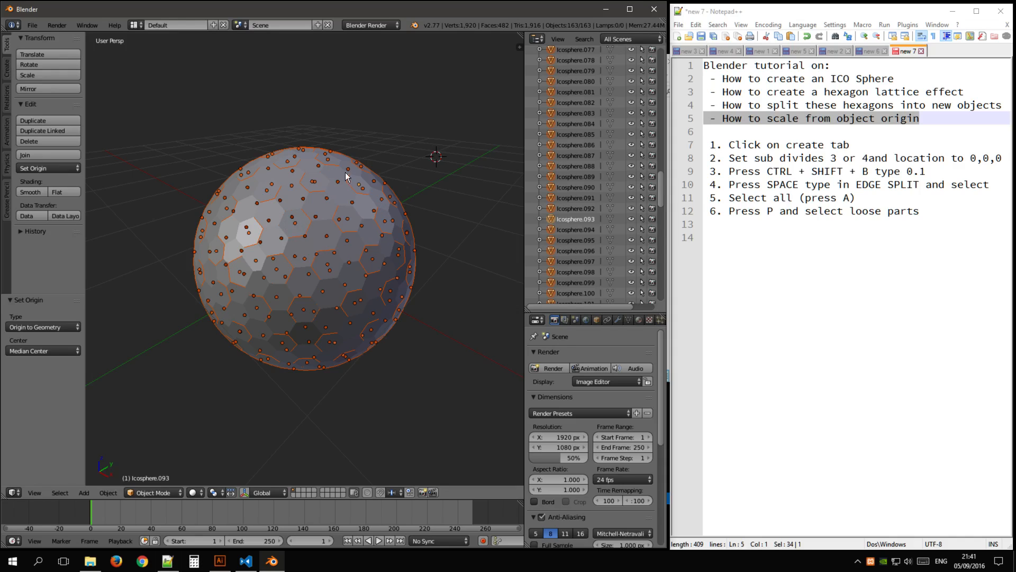
mouse_move(464, 210)
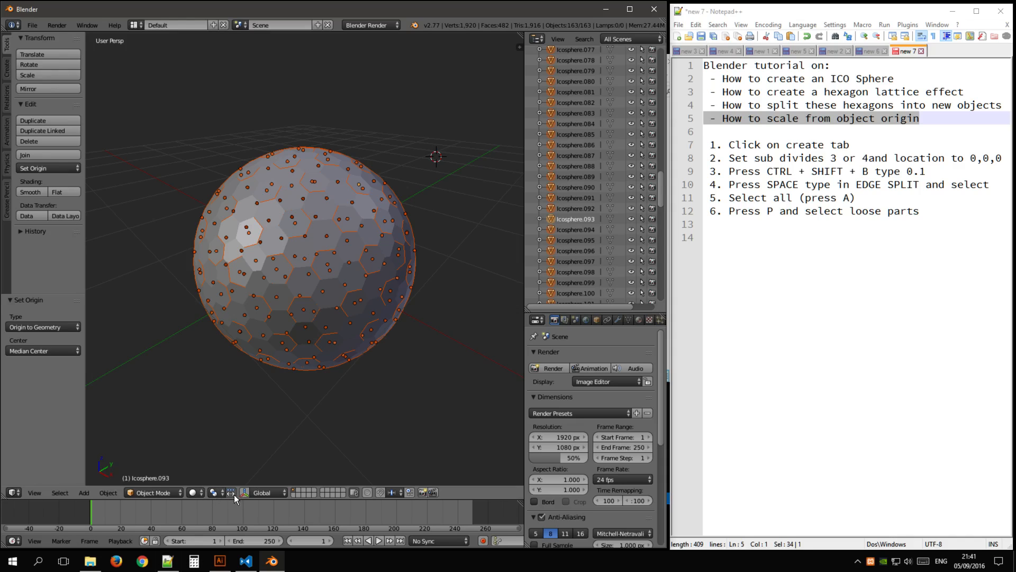
mouse_move(231, 493)
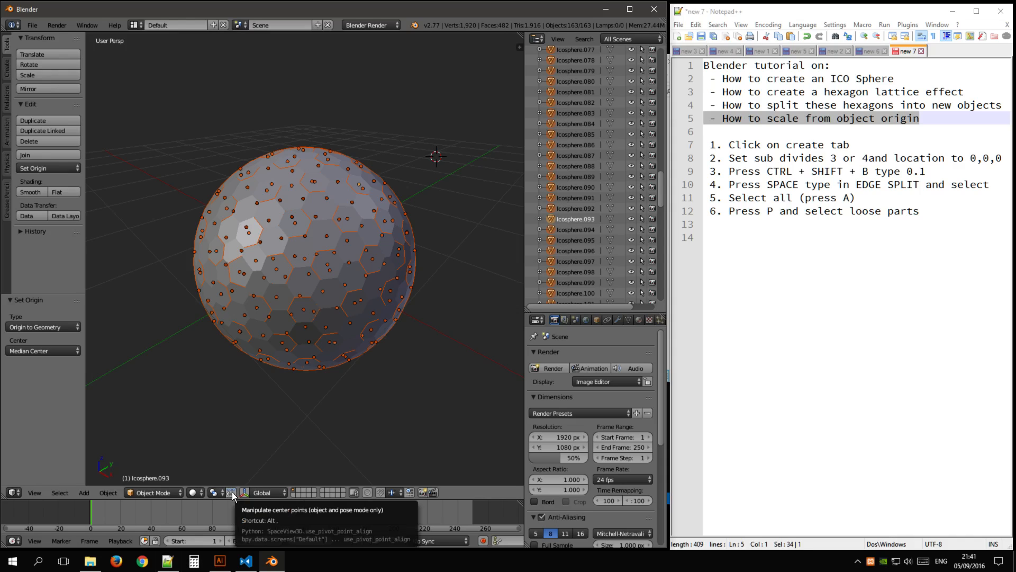
mouse_move(275, 318)
type("7.")
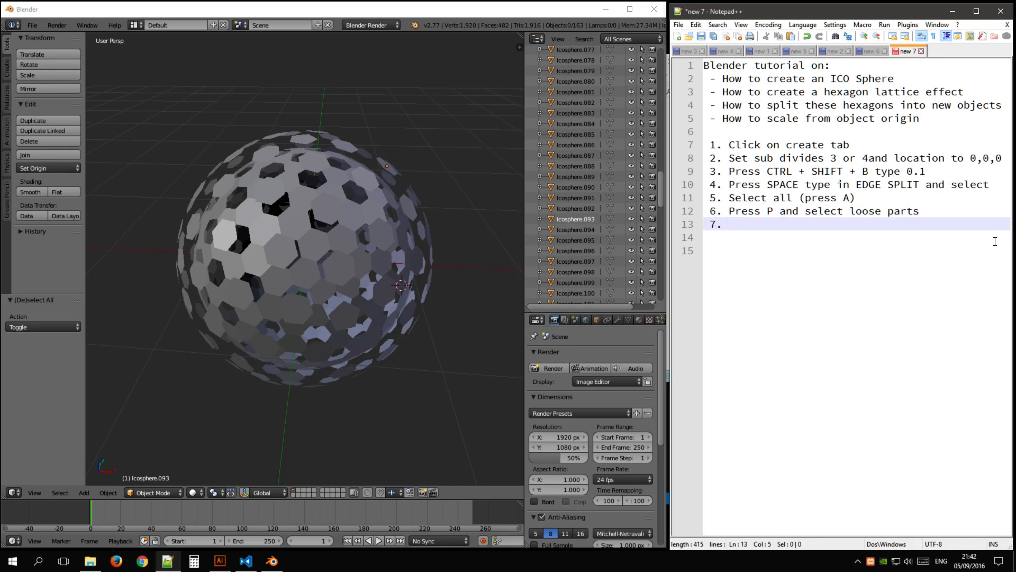
Step: Write note step 7, 'Enter object mode', and start a new line
type("S")
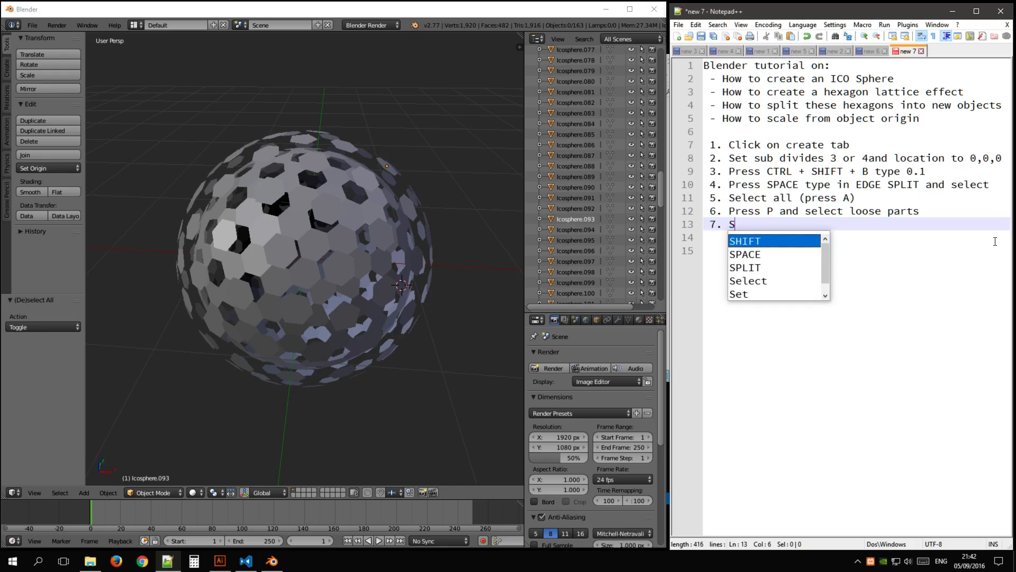
key("Backspace")
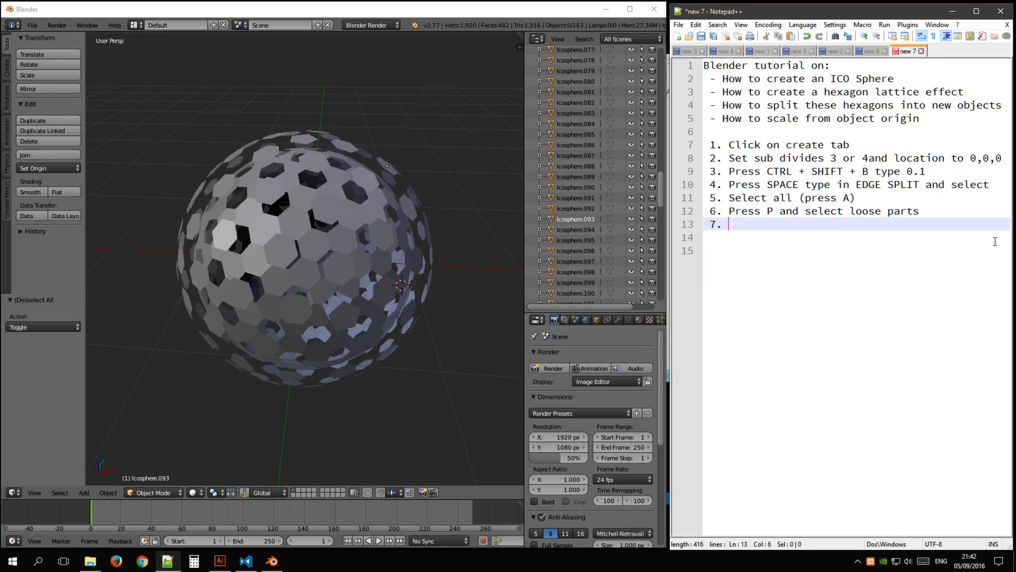
type("Enter object mode")
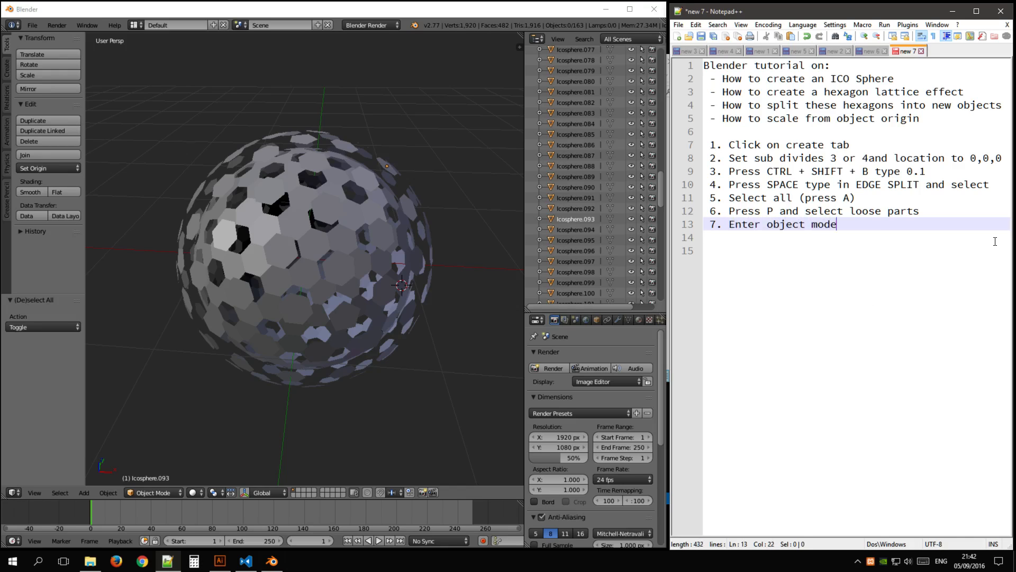
key("Enter")
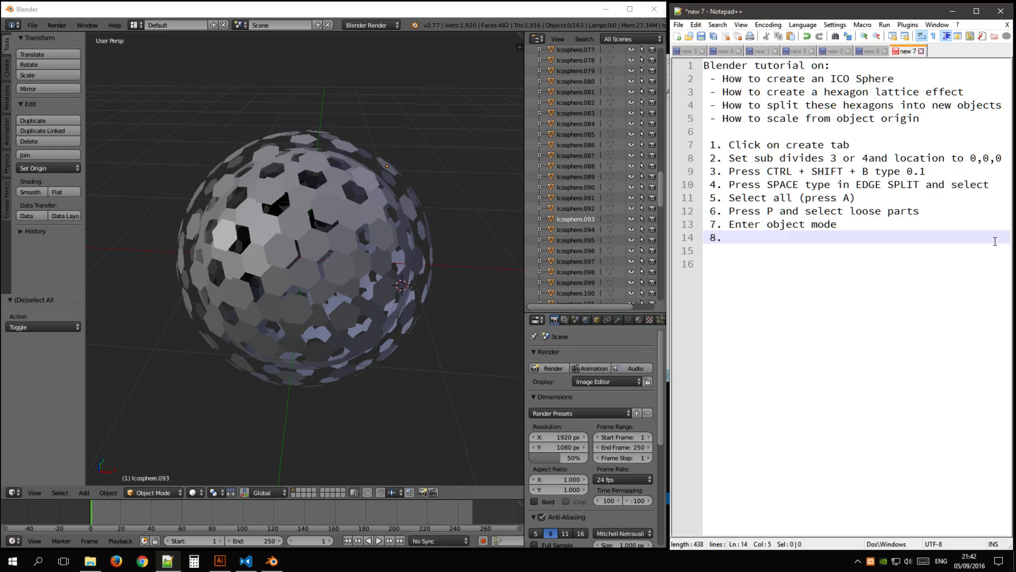
Step: Write step 8: Tools tab, select Set Origin and set to origin to geometry
type("Tools tab")
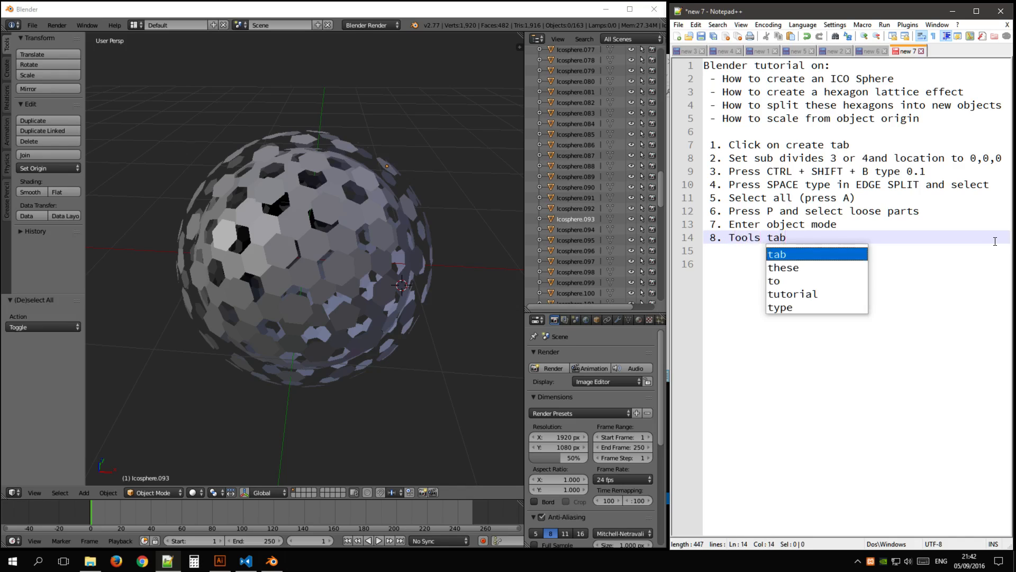
type("select")
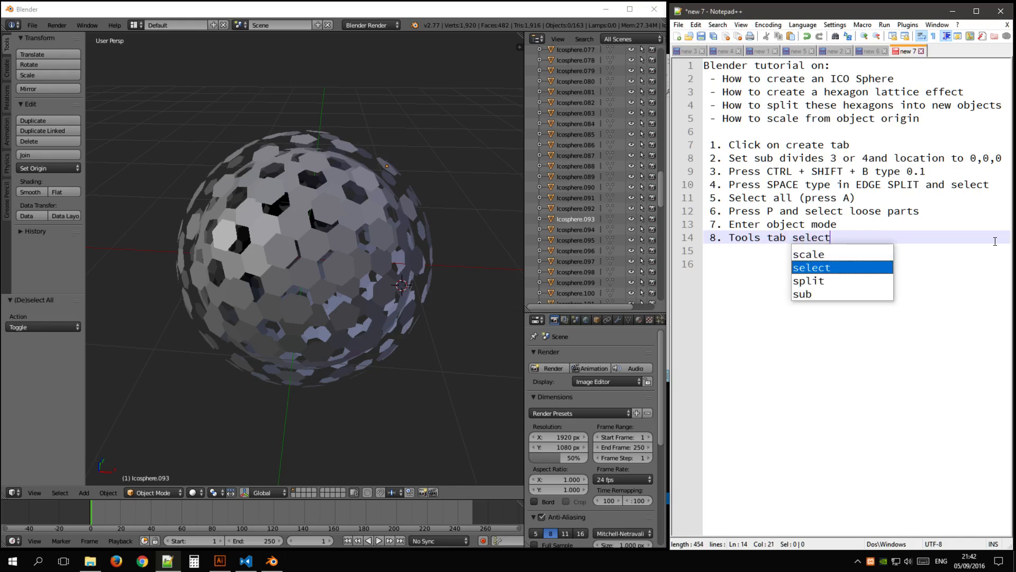
type("Set")
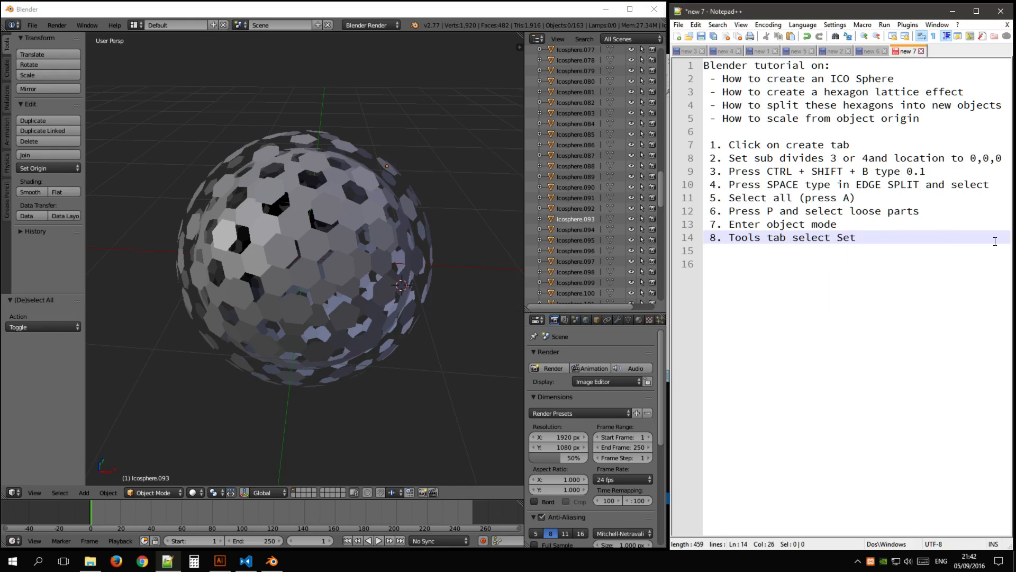
type("Origin and set to \"origin to ge")
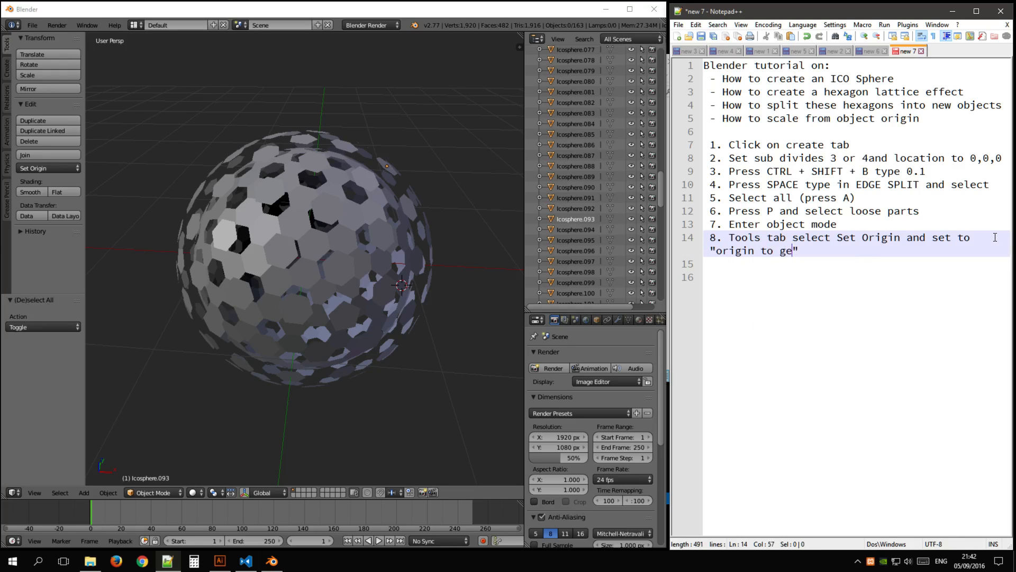
type("ometry")
left_click(857, 263)
type("9.")
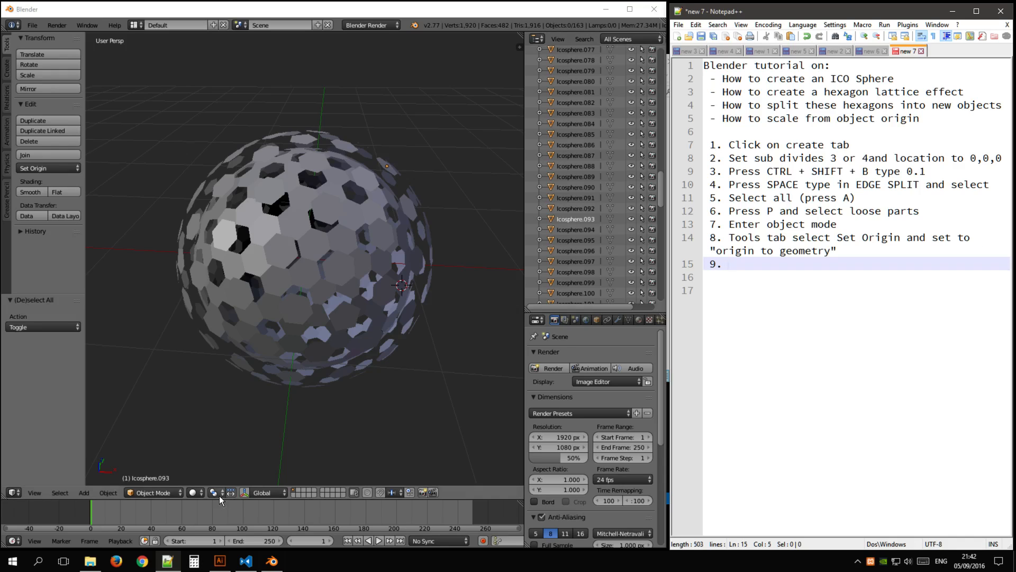
mouse_move(232, 494)
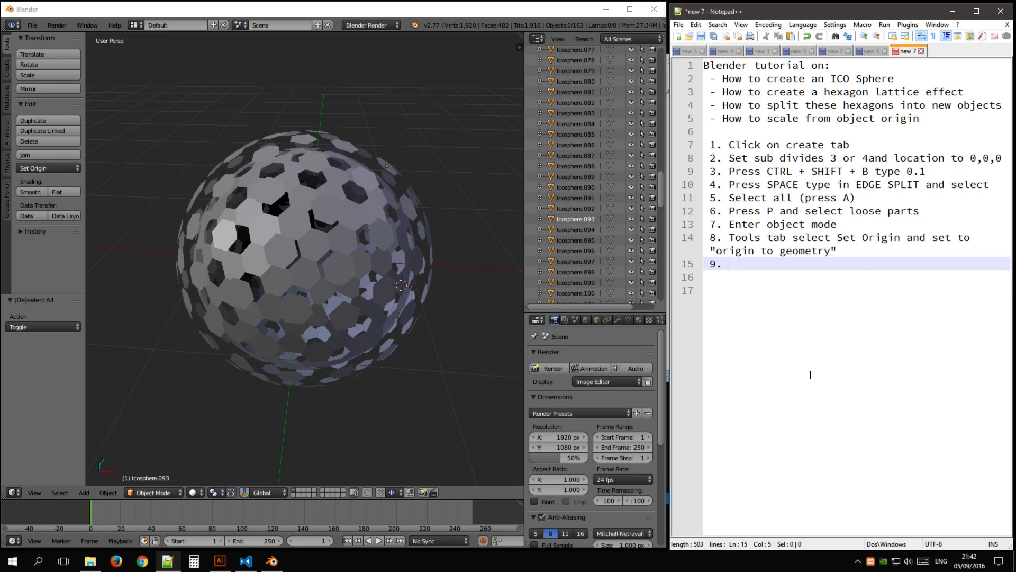
Step: Finish step 9 about making the main toolbar button (arrow with 3 dots) dark
left_click(728, 263)
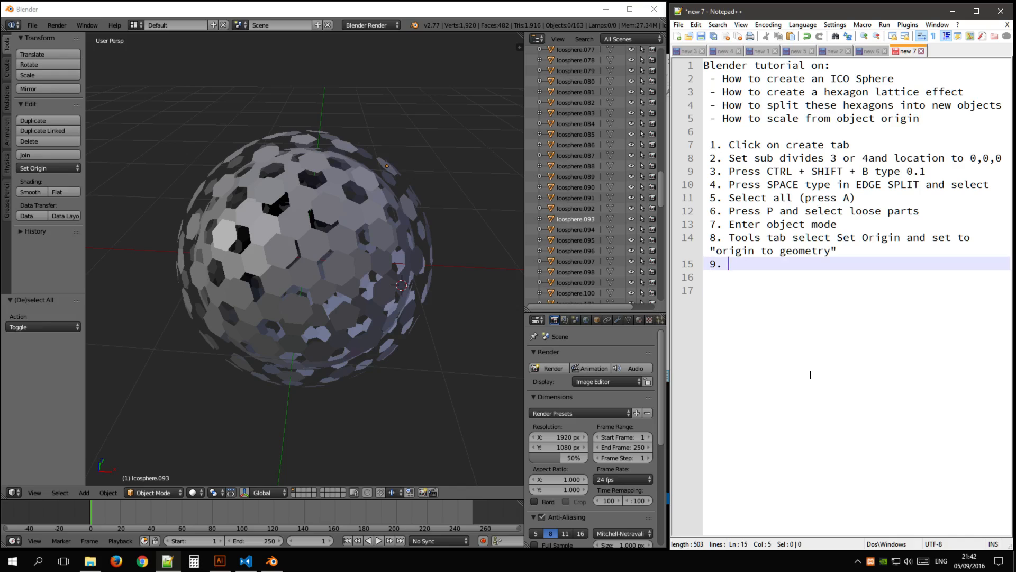
type("M")
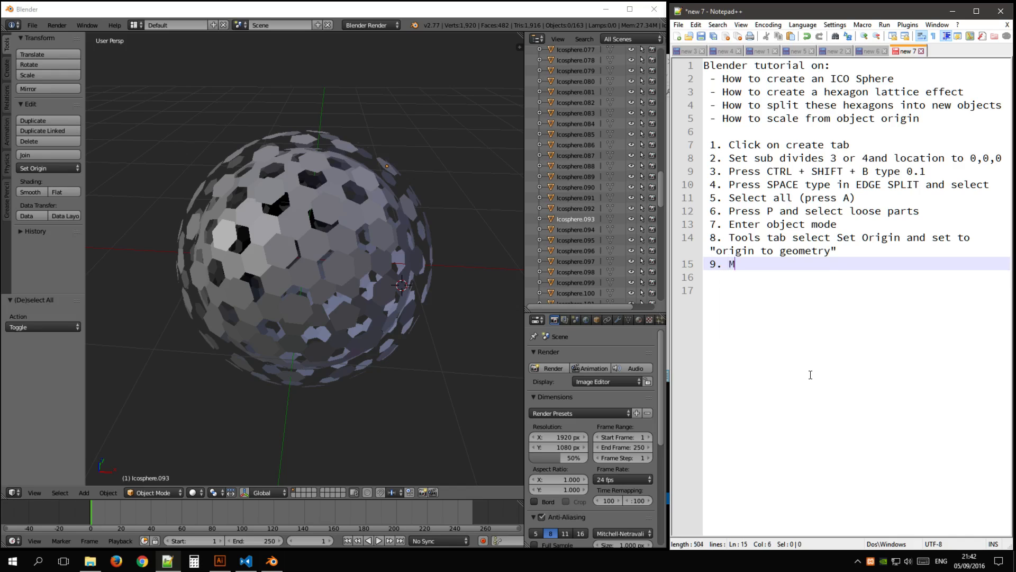
type("ain tool bar")
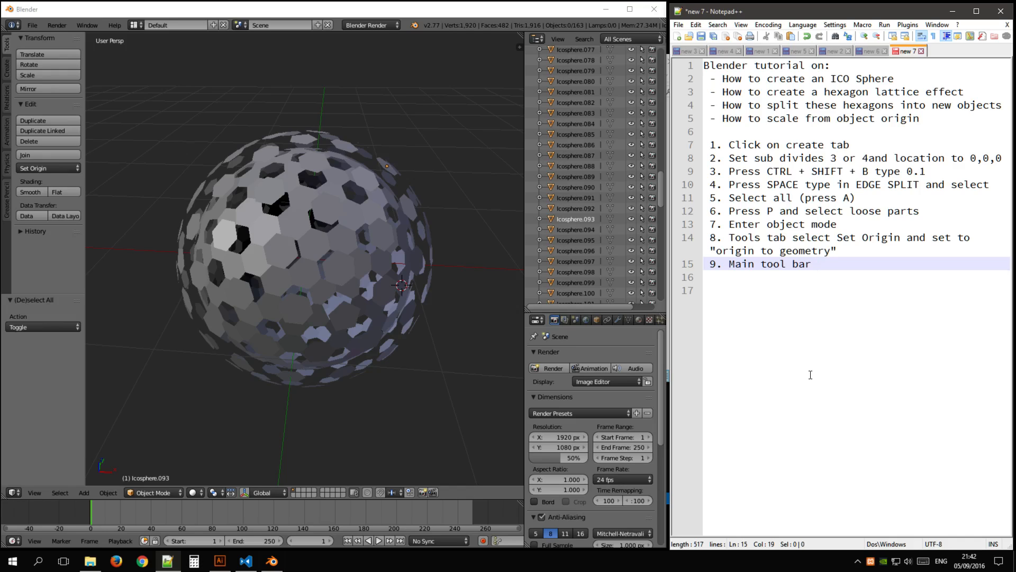
type("button")
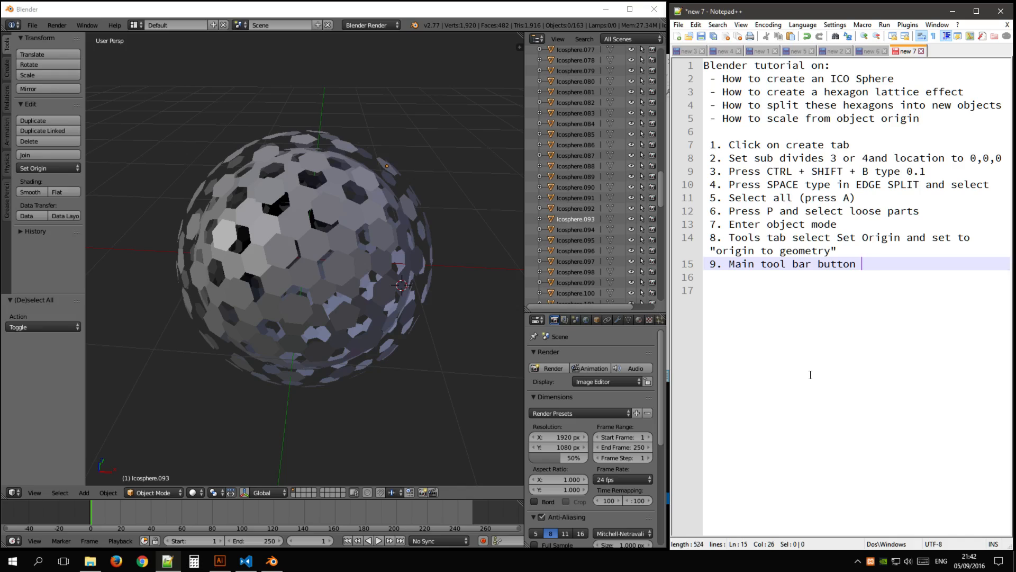
type("(arrow with )")
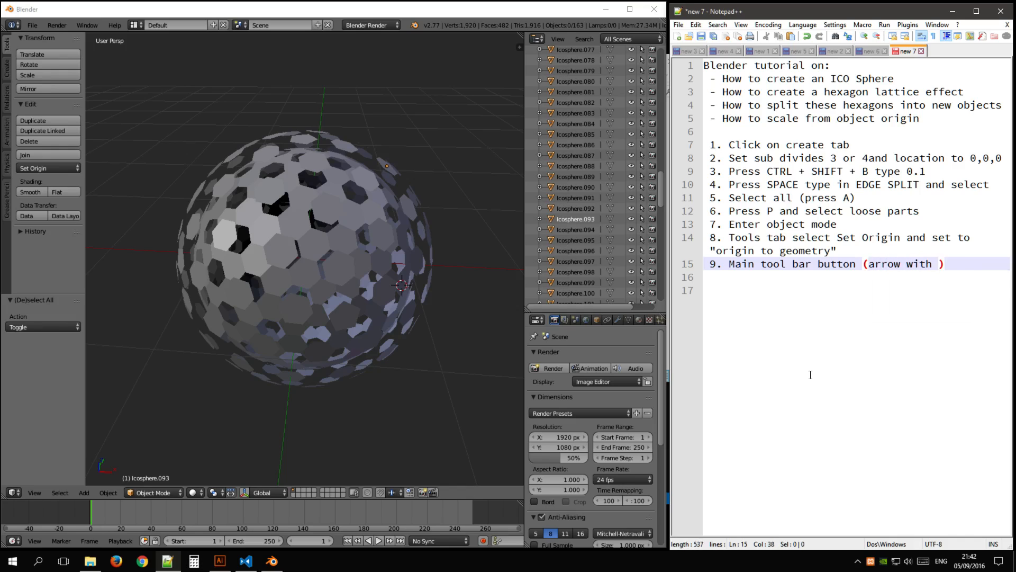
type("3 dots above it)")
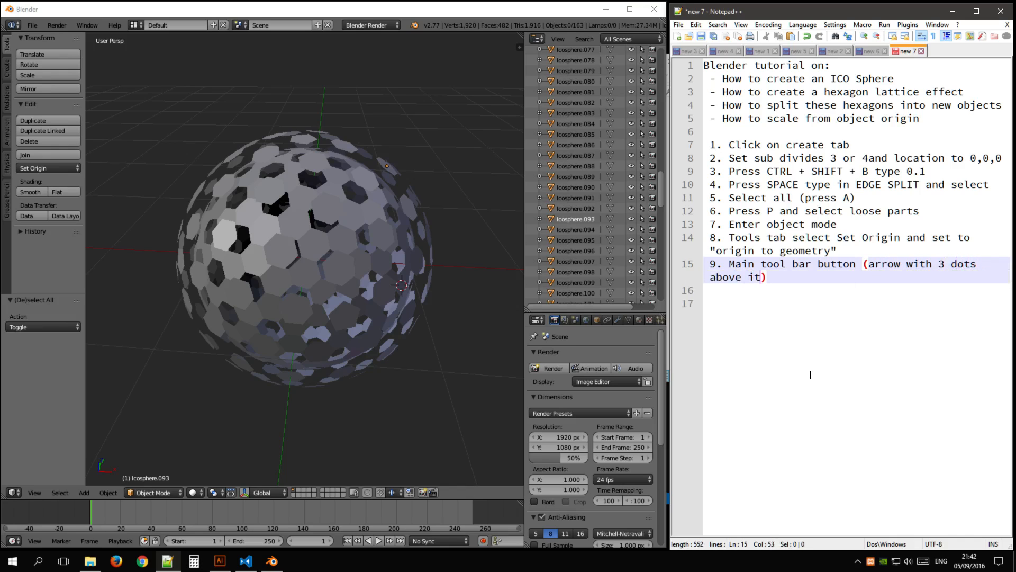
type(", turn this off (ma)")
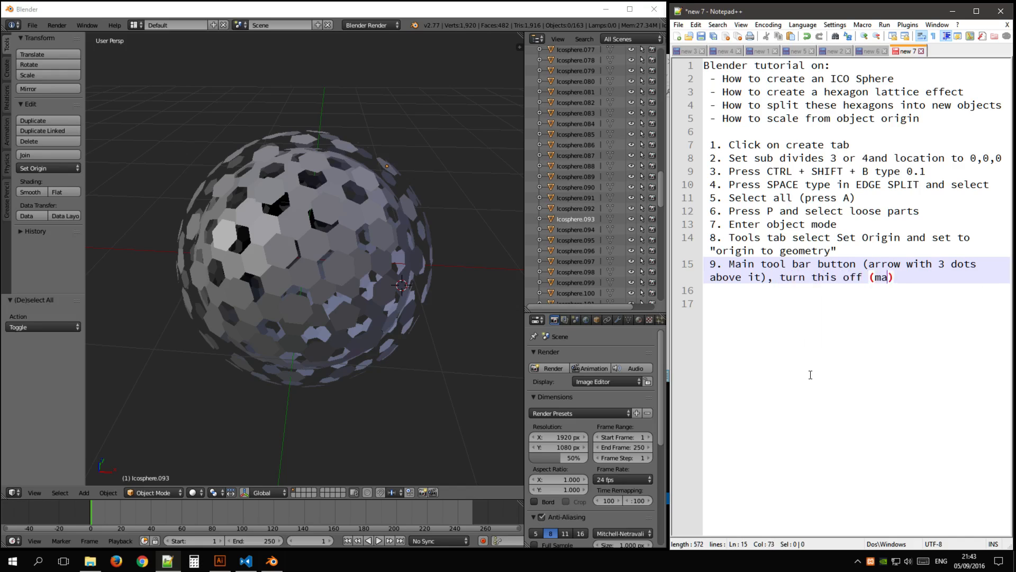
type("ke dark")
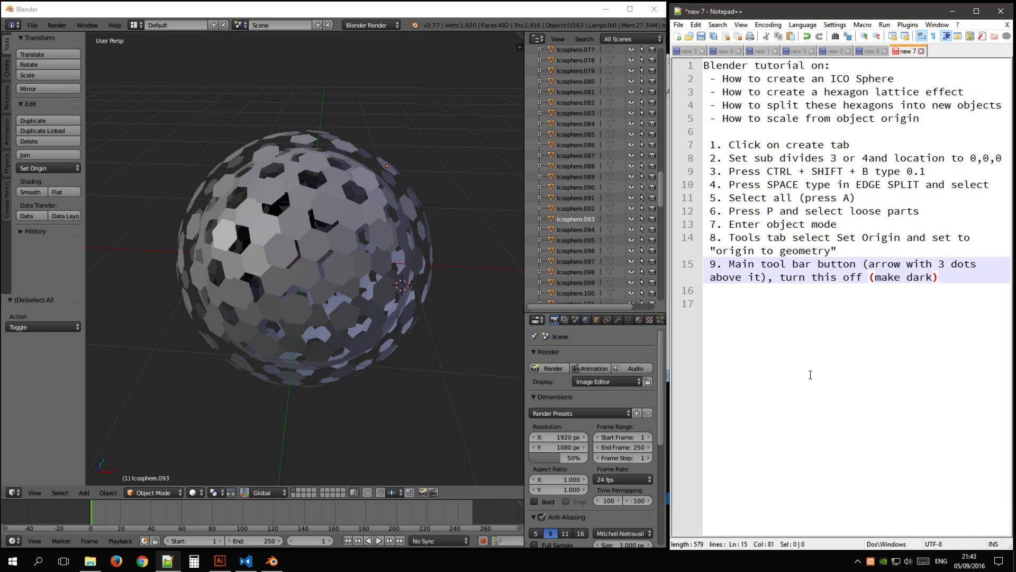
Step: Add step 10: on workspace press S for scale (move mouse)
type("10.")
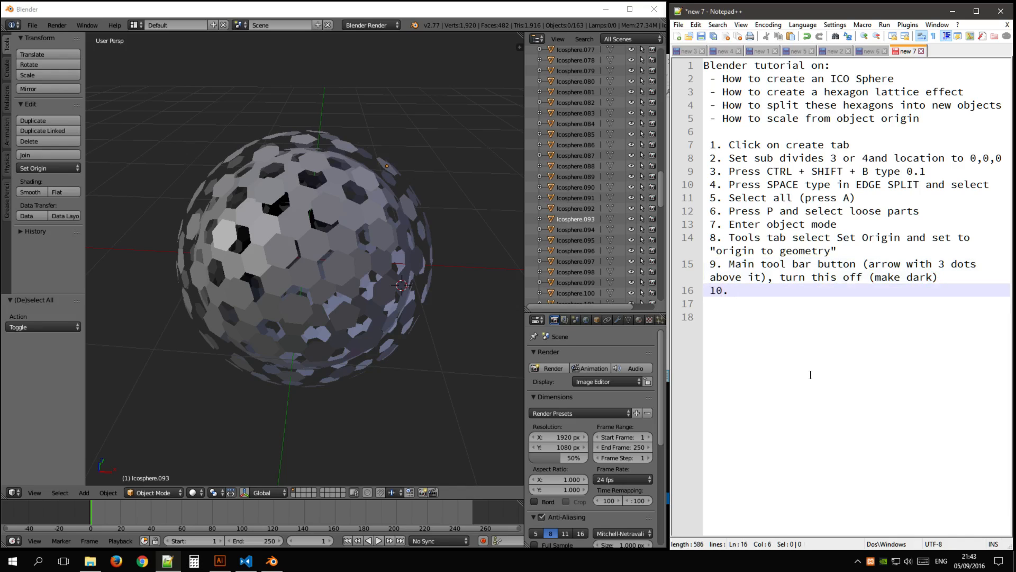
type("on workspace press S for scale")
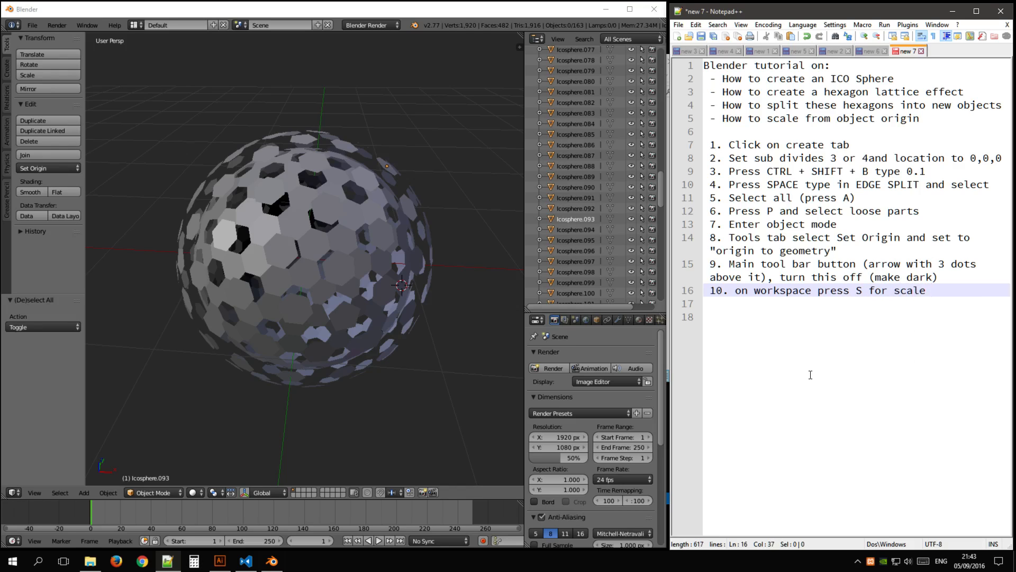
type("(move mouse)")
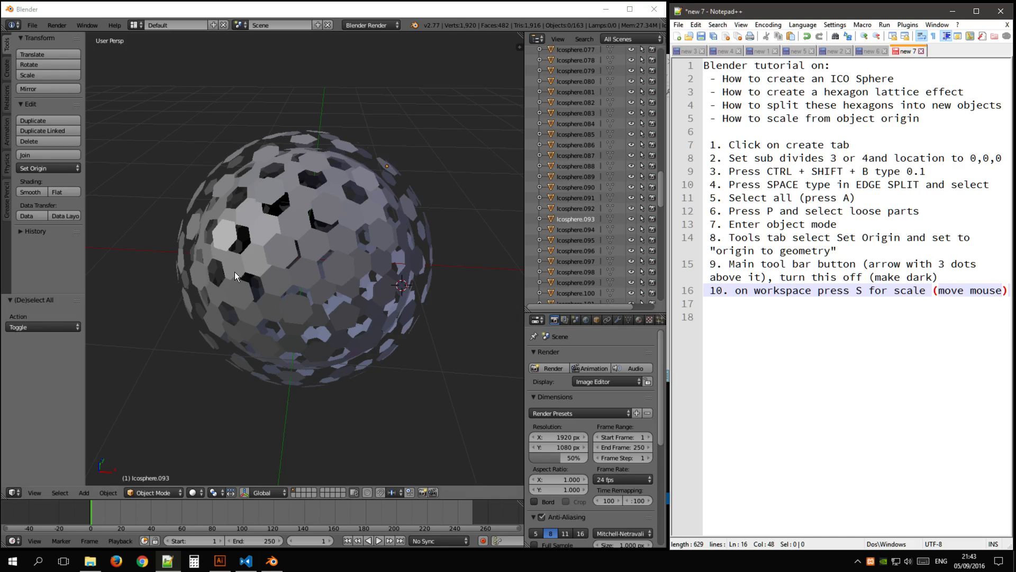
Step: Select all hexagon pieces and delete them repeatedly until no objects remain
key("a")
type(" press A and then")
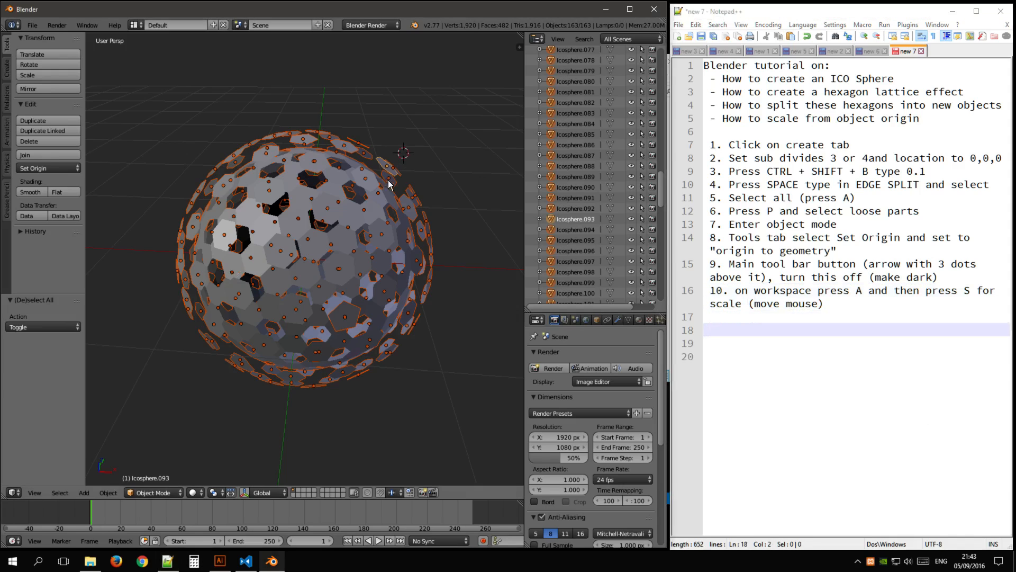
left_click(327, 207)
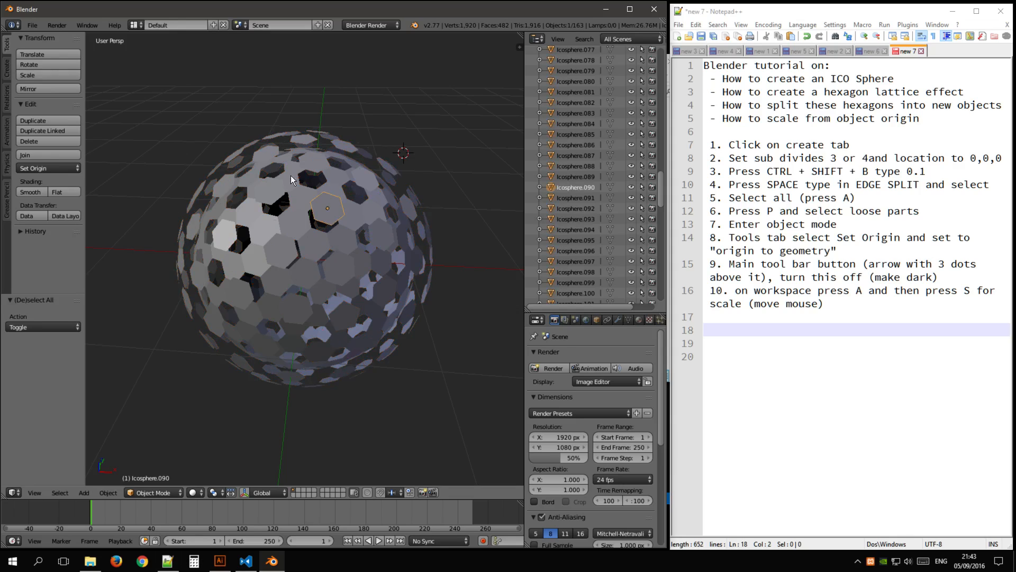
key("a")
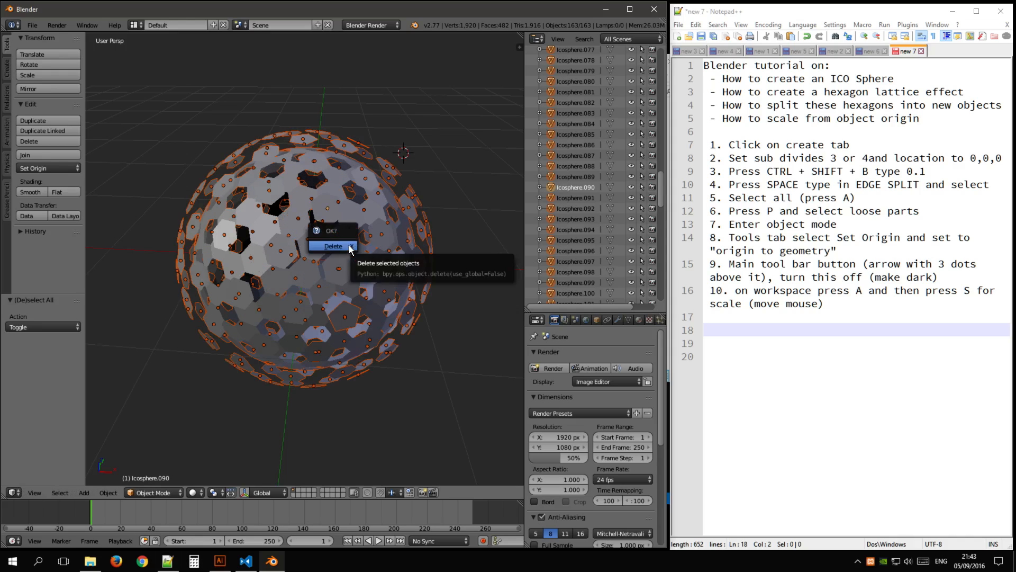
left_click(333, 246)
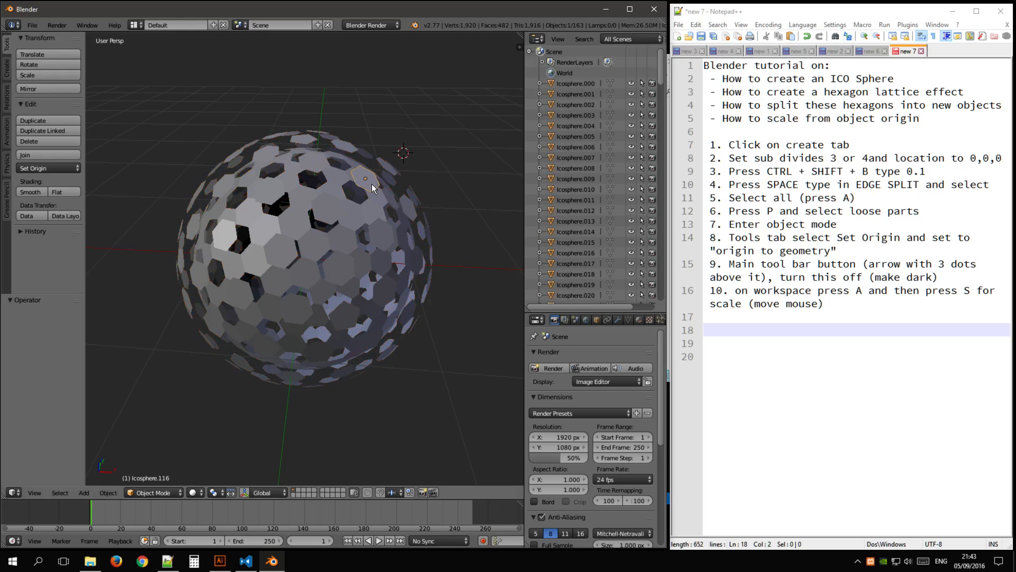
scroll("down", 3)
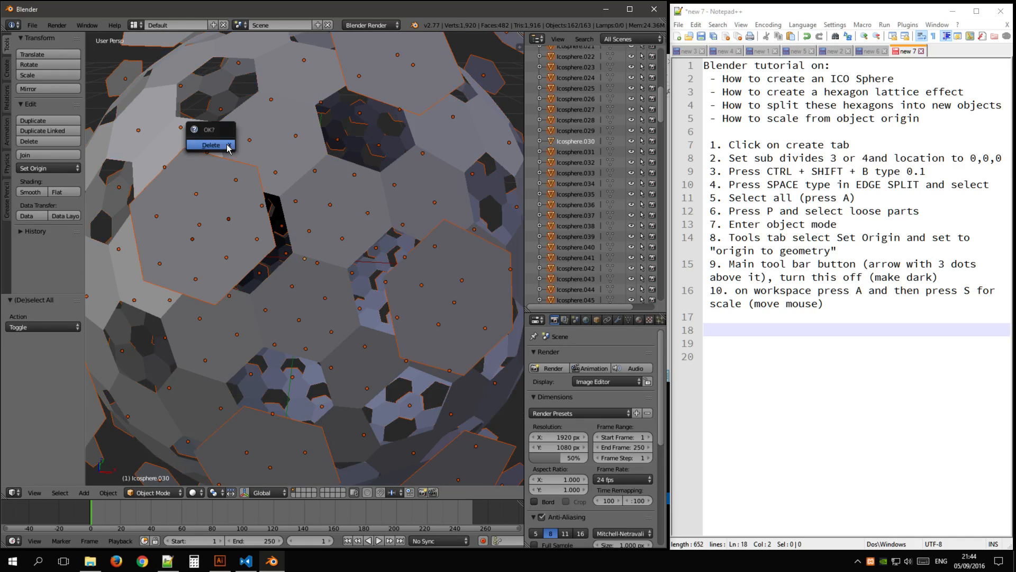
left_click(210, 144)
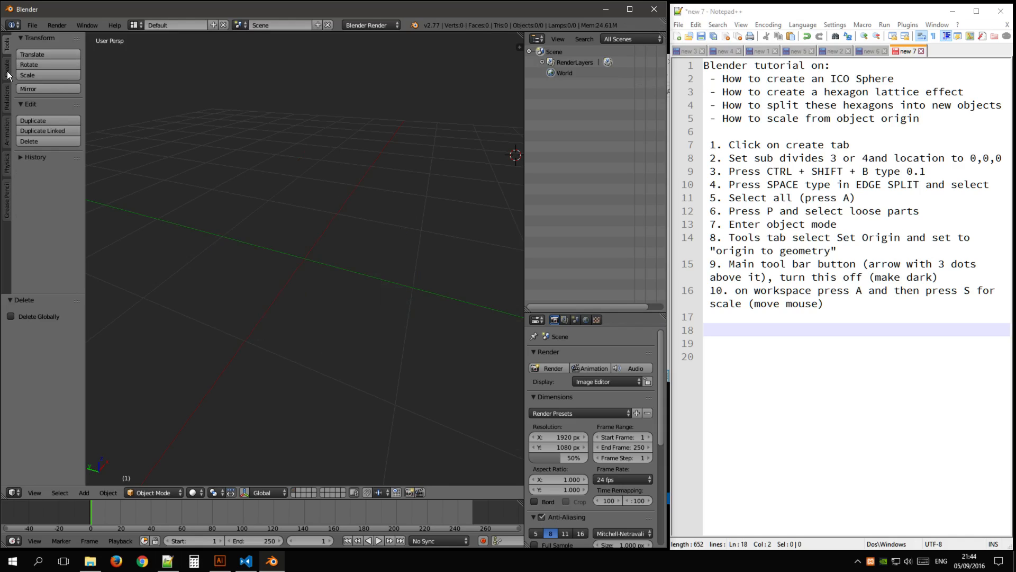
Step: Add a new Ico Sphere and raise its subdivisions to 4
left_click(46, 107)
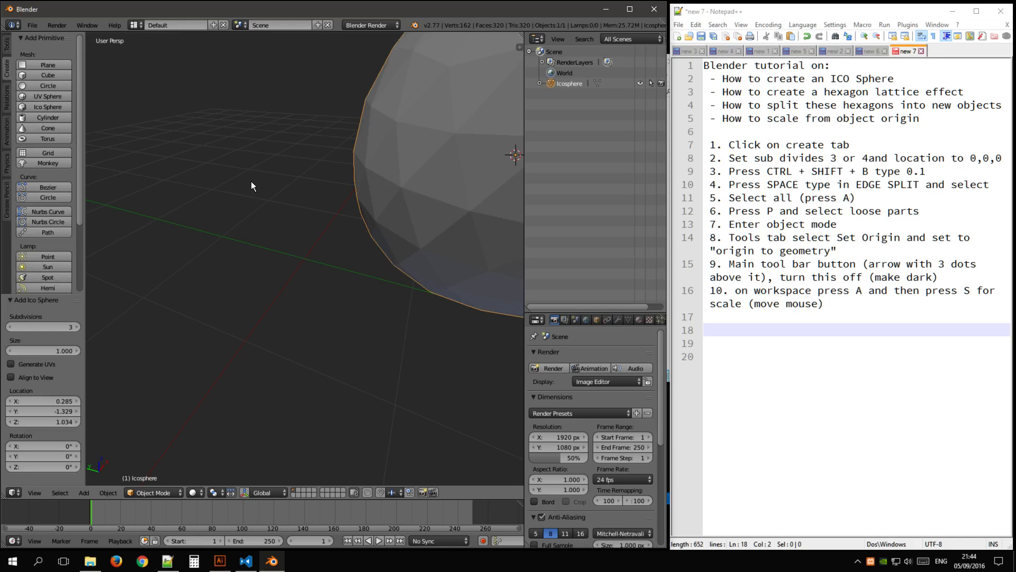
left_click(42, 326)
type("4")
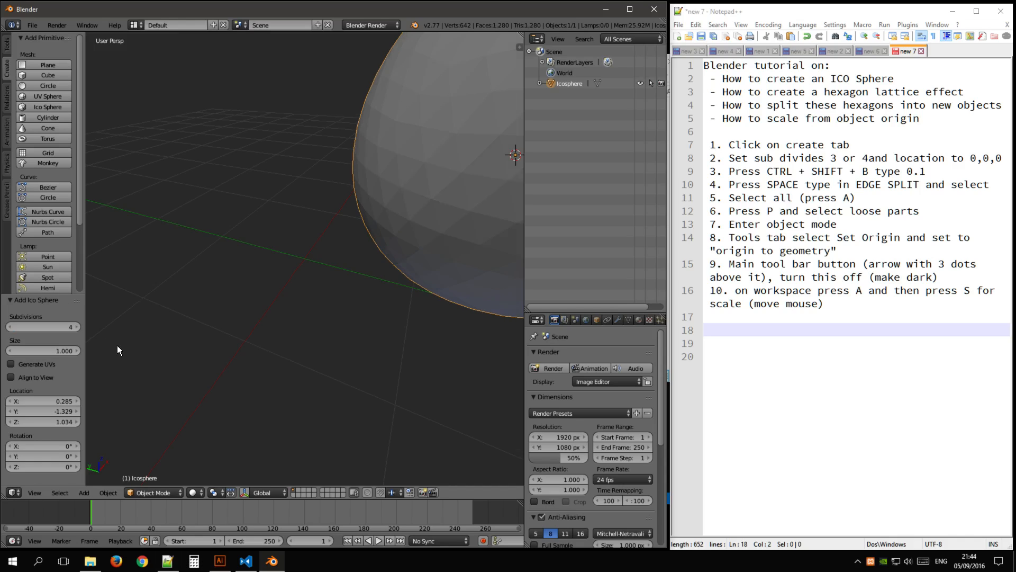
left_click(43, 411)
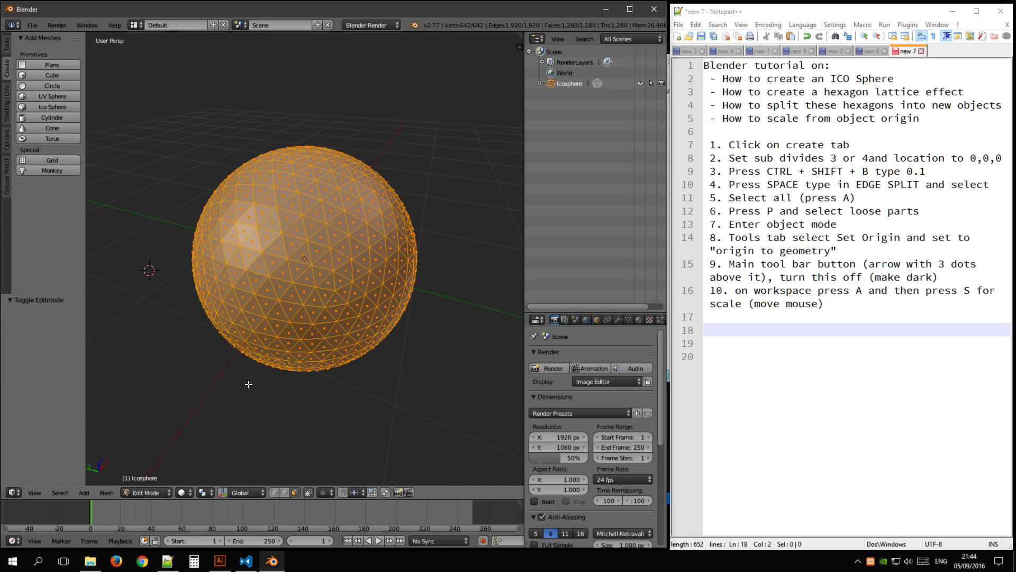
mouse_move(270, 457)
type("0.06")
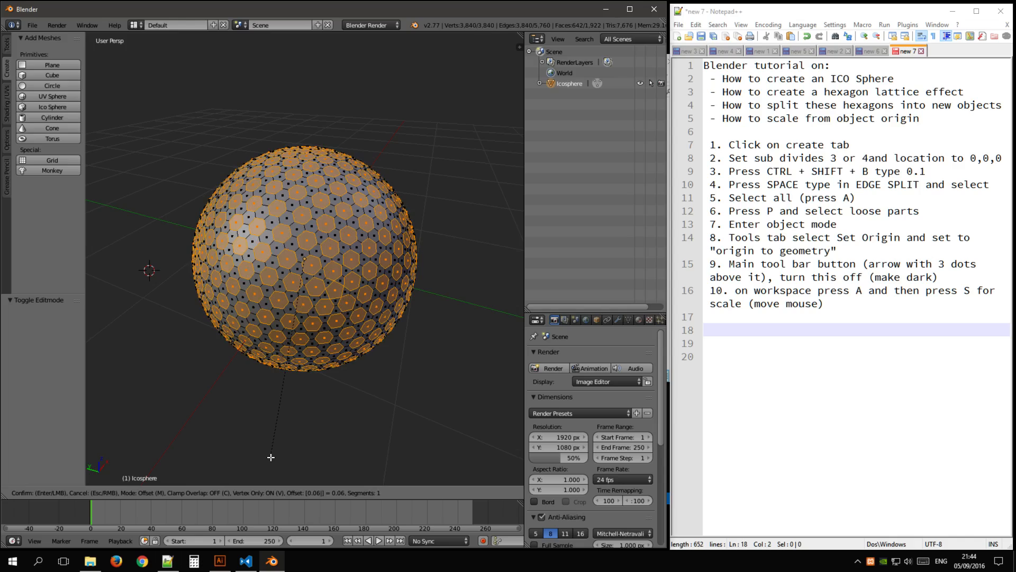
Step: Confirm the vertex bevel, separate by loose parts, and review the new Icosphere objects in the Outliner
key("Return")
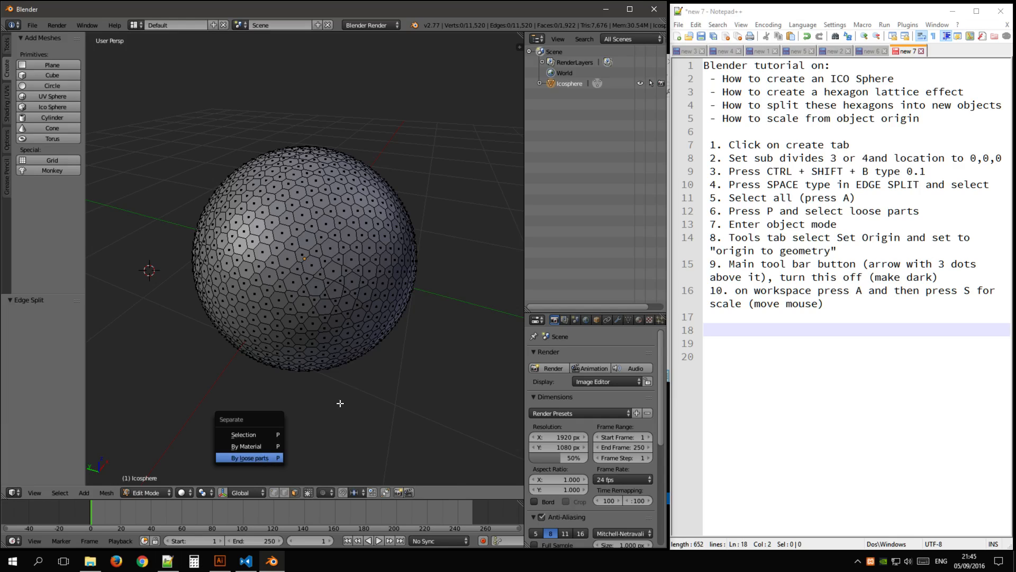
mouse_move(575, 277)
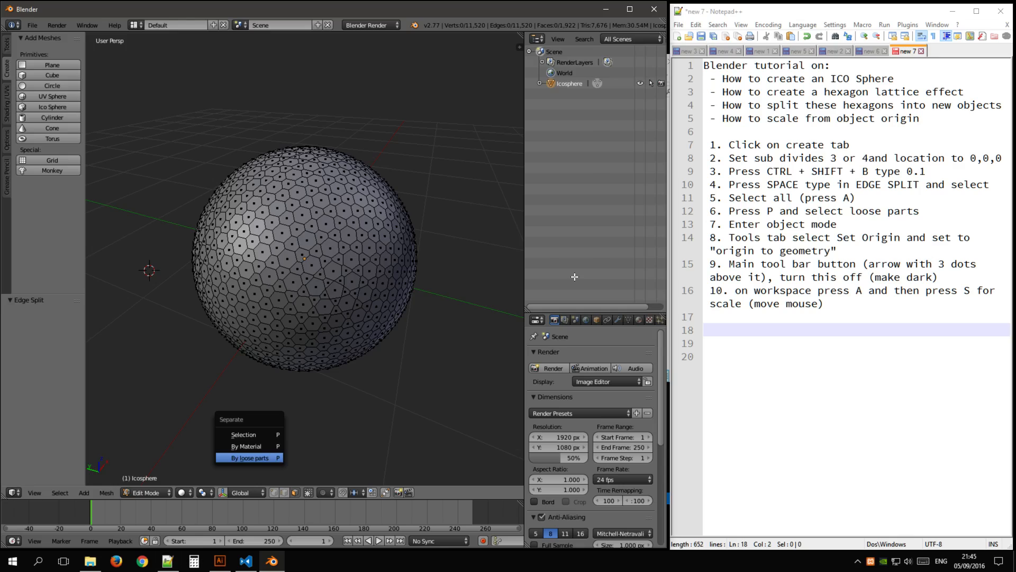
left_click(249, 458)
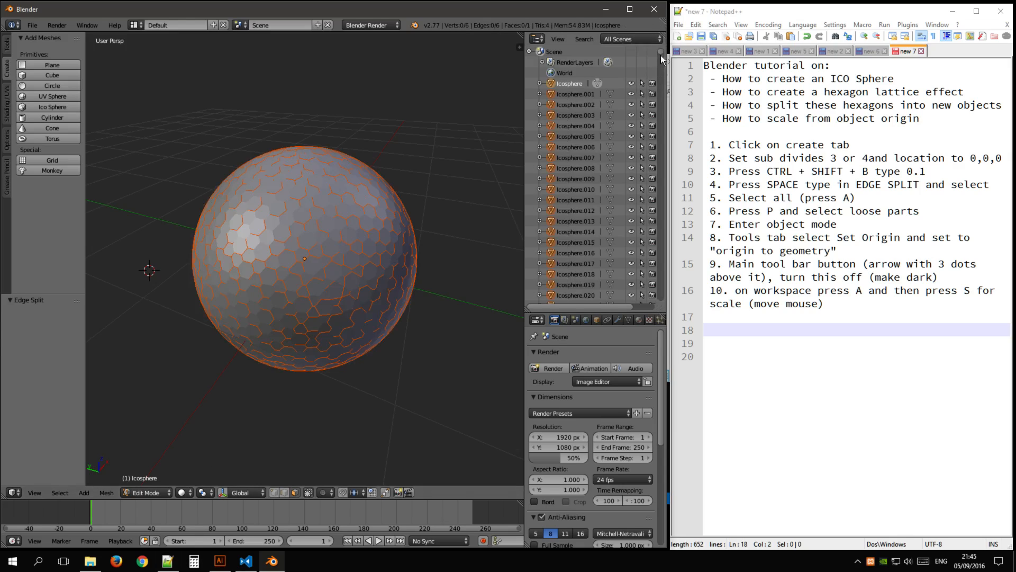
scroll("down", 3)
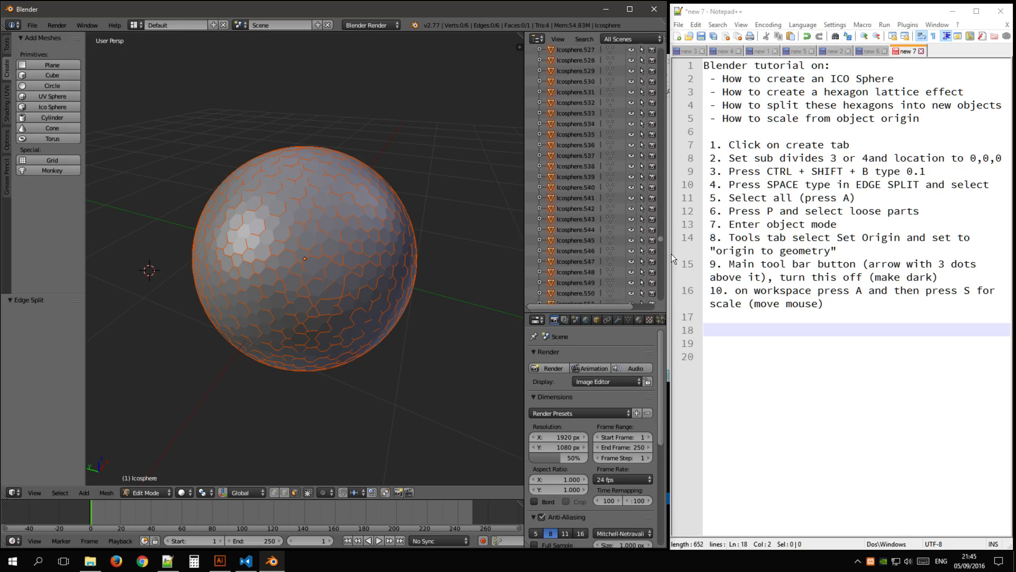
scroll("down", 3)
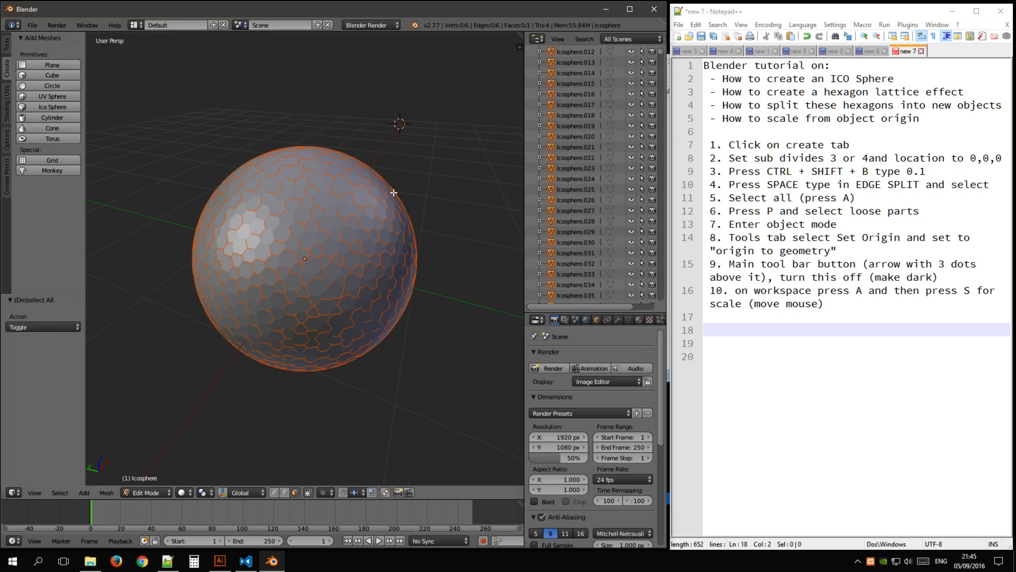
Step: Return to Object Mode, set each hexagon piece's origin to its geometry, and orbit the shell
left_click(146, 493)
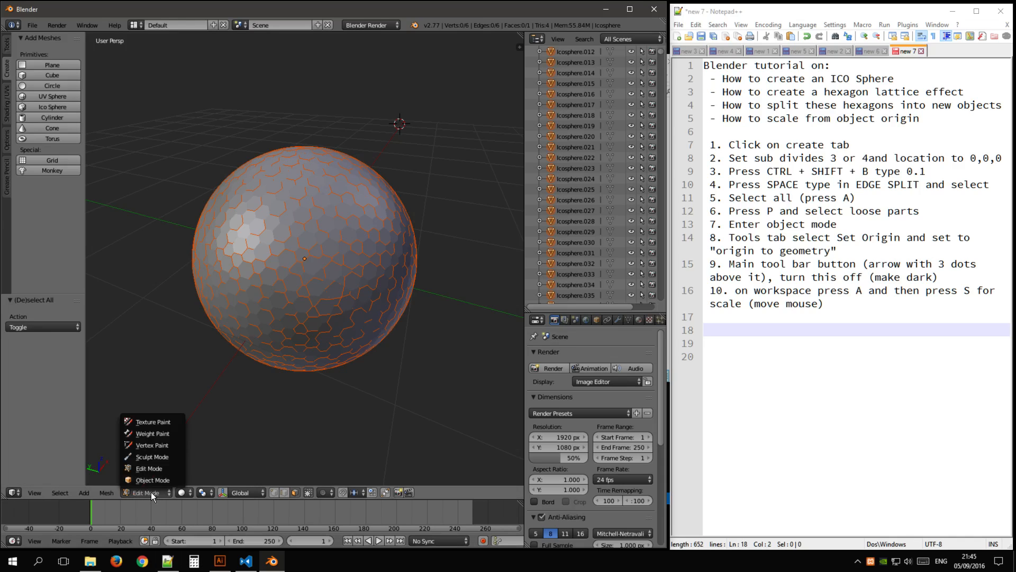
left_click(153, 480)
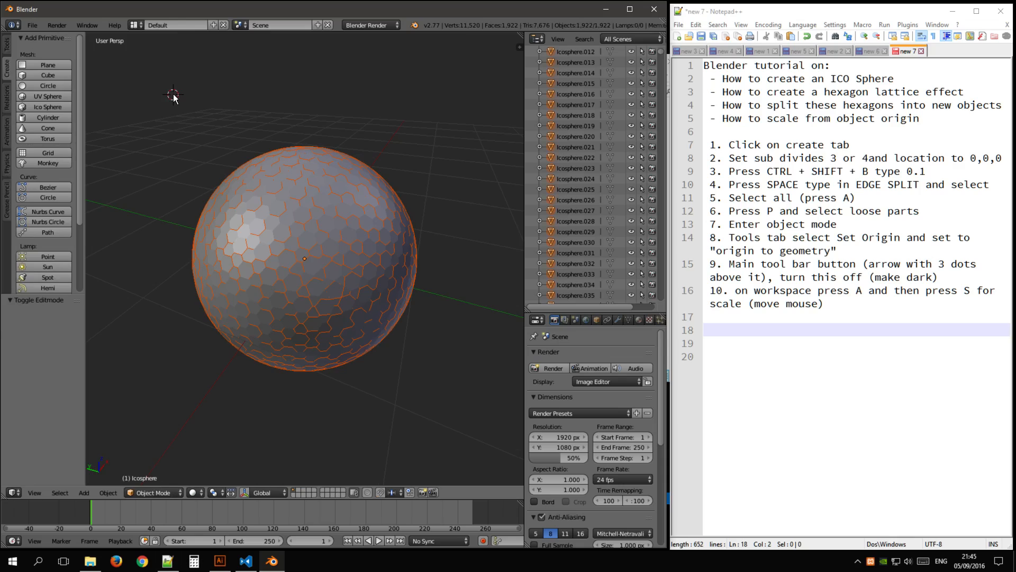
left_click(7, 47)
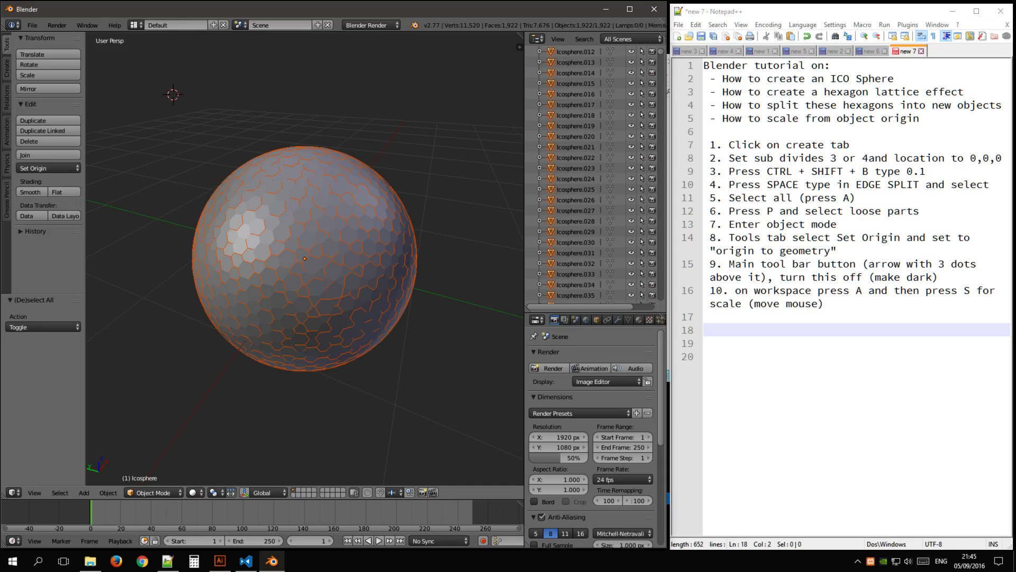
left_click(33, 168)
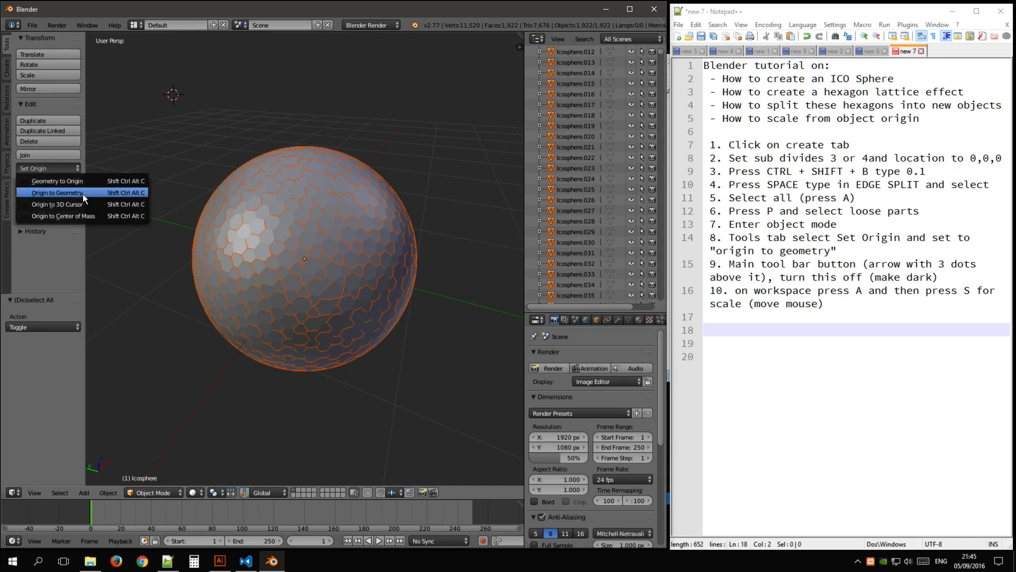
left_click(65, 193)
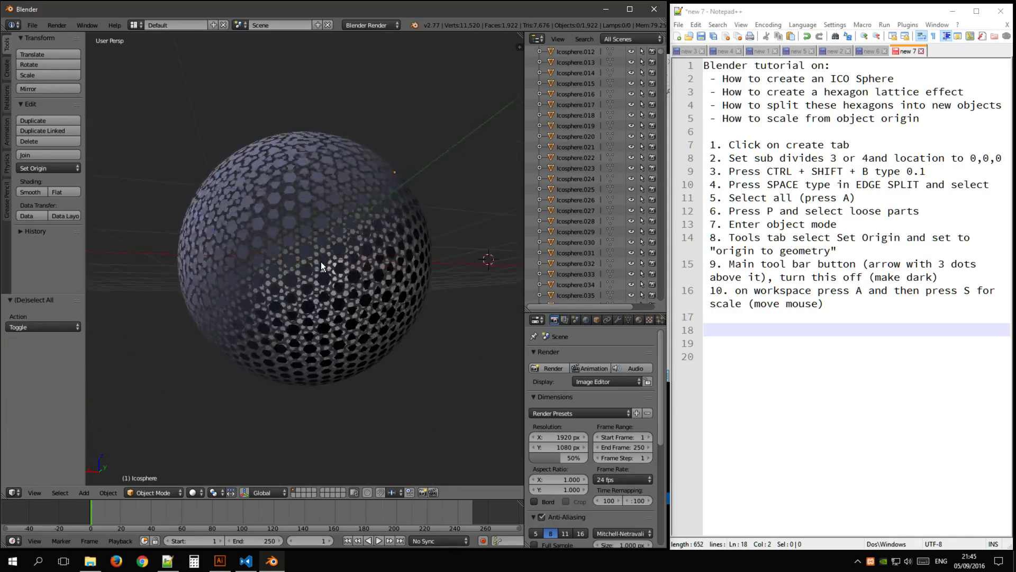
left_click_drag(324, 266, 214, 318)
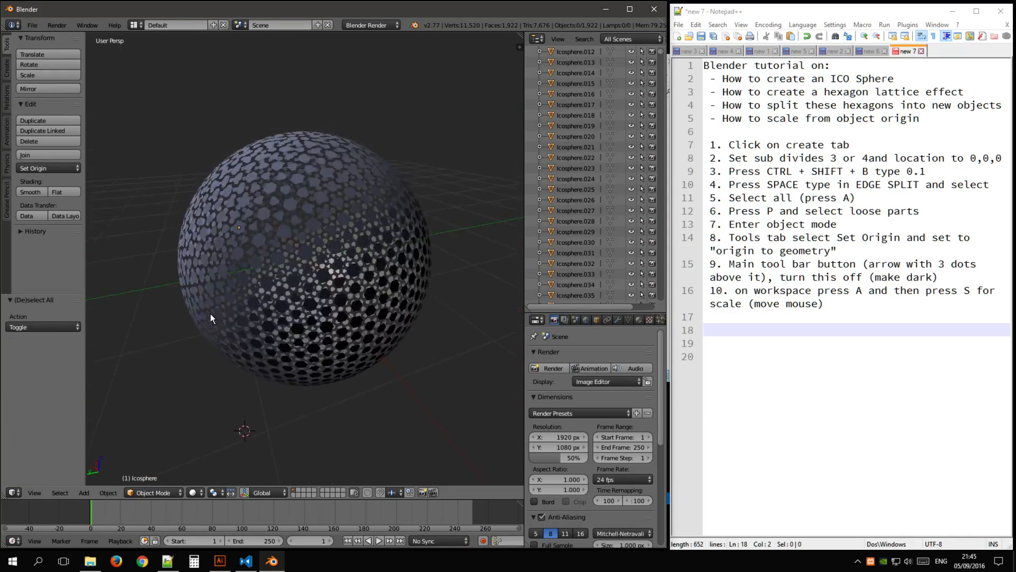
left_click_drag(259, 260, 227, 292)
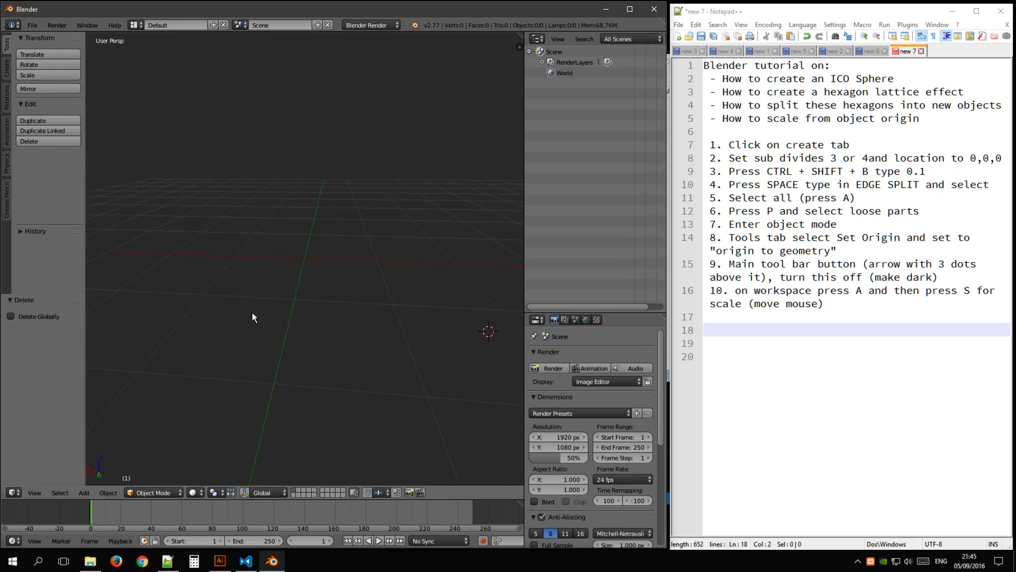
Step: Add an icosphere with lower subdivisions, select all, and search for Edge Split
left_click(7, 66)
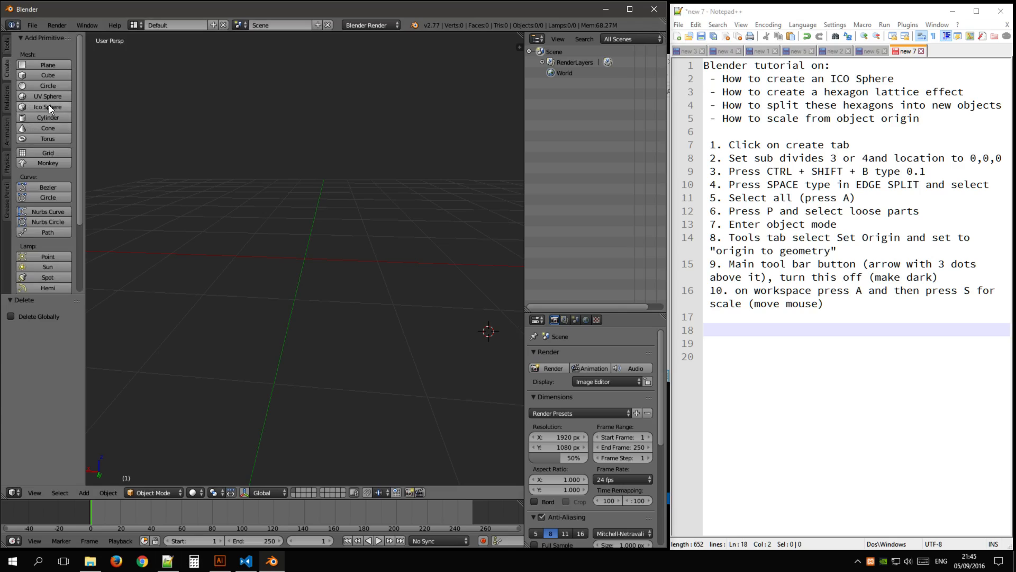
left_click(46, 106)
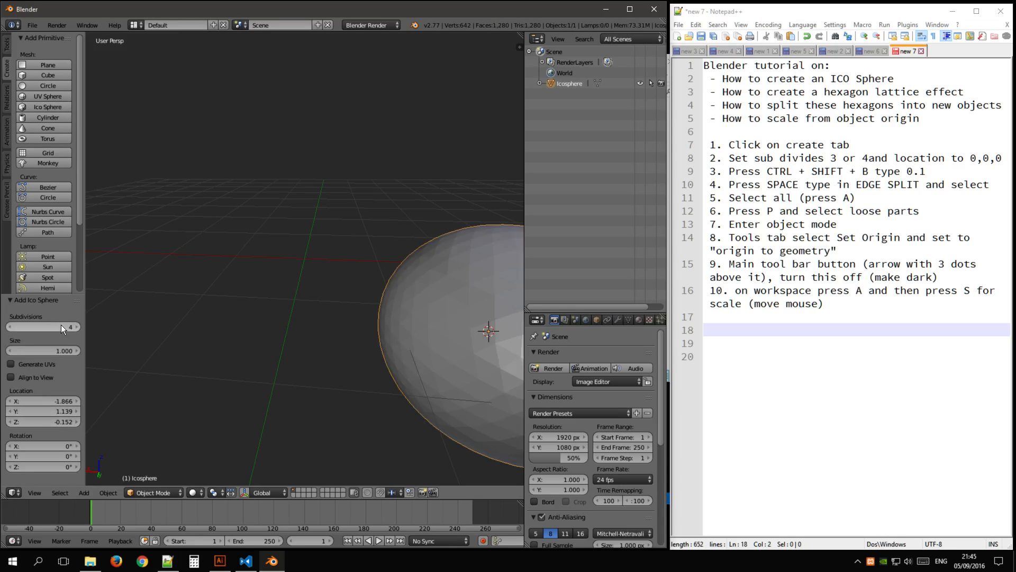
left_click(39, 326)
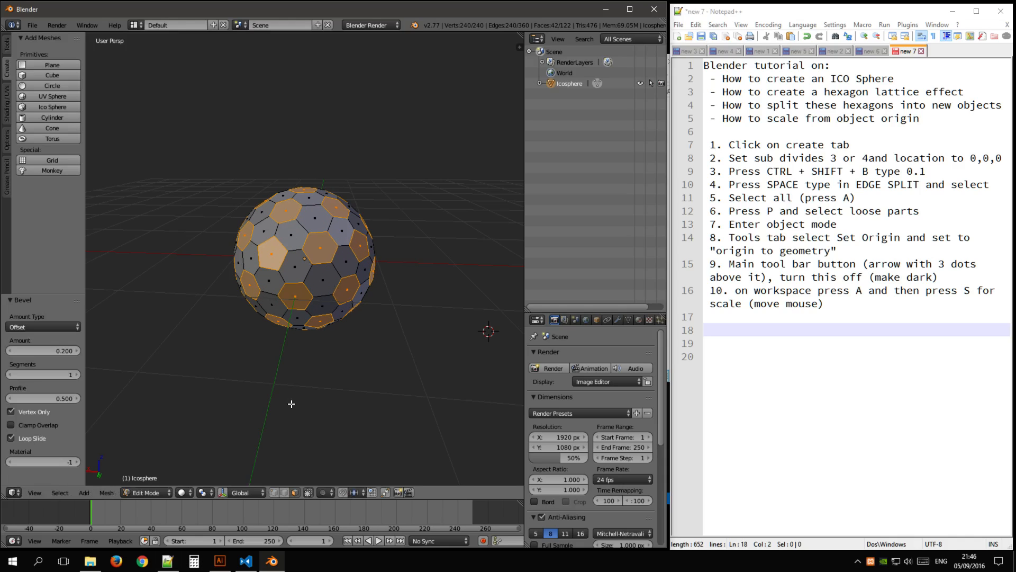
key("a")
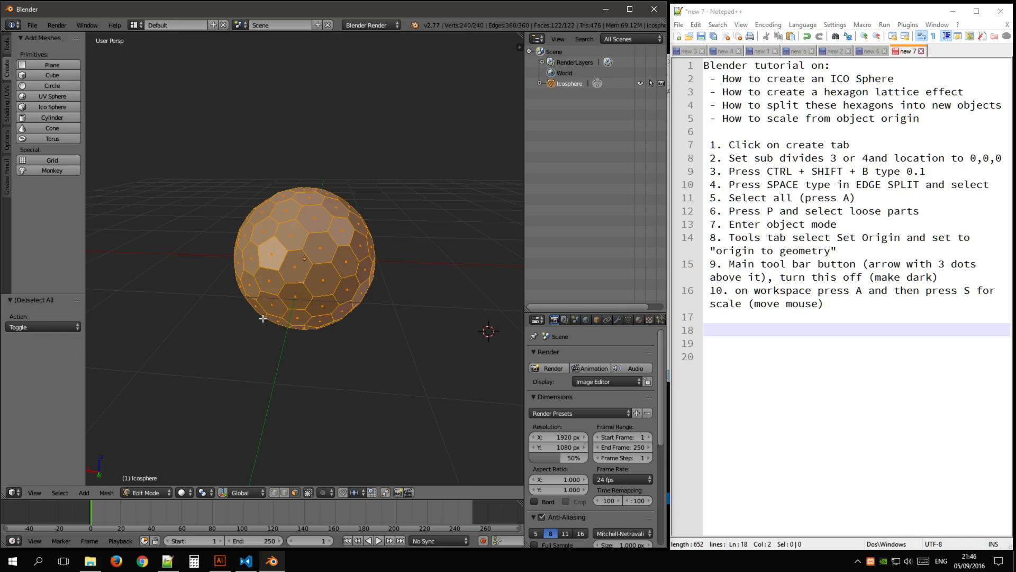
type("Edge Split")
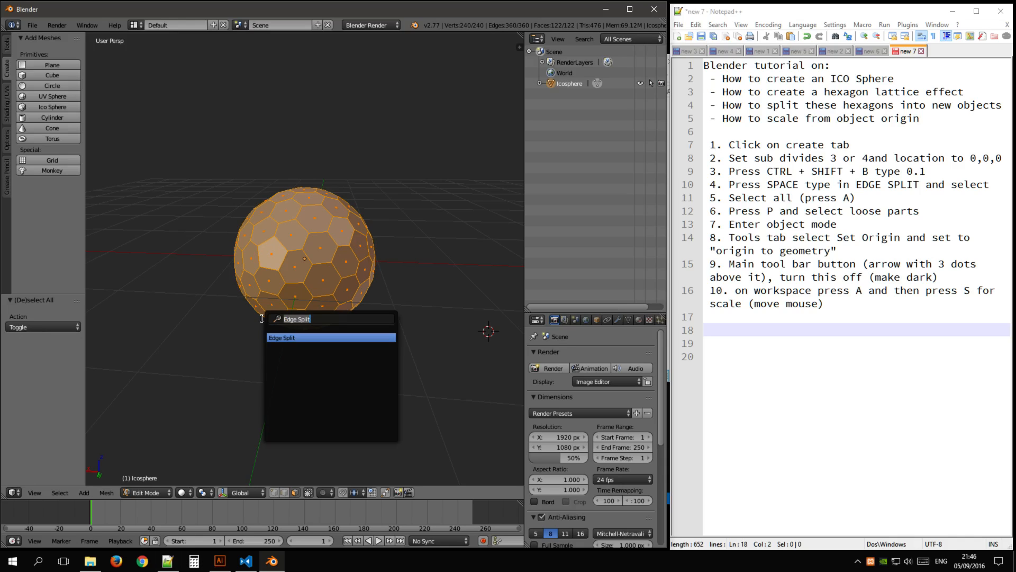
Step: Edge-split the lattice and separate the hexagons into individual objects by loose parts
left_click(281, 337)
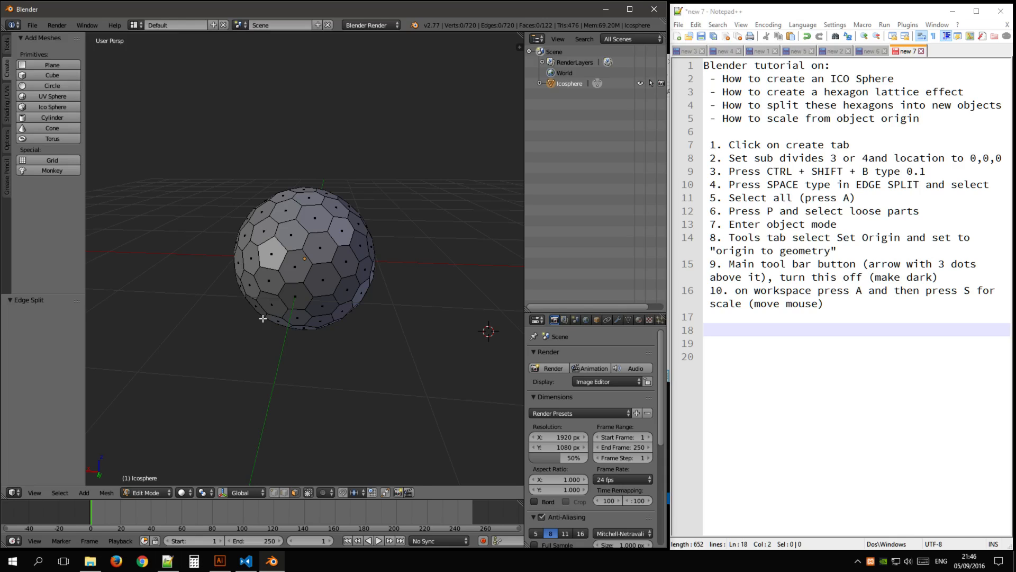
key("a")
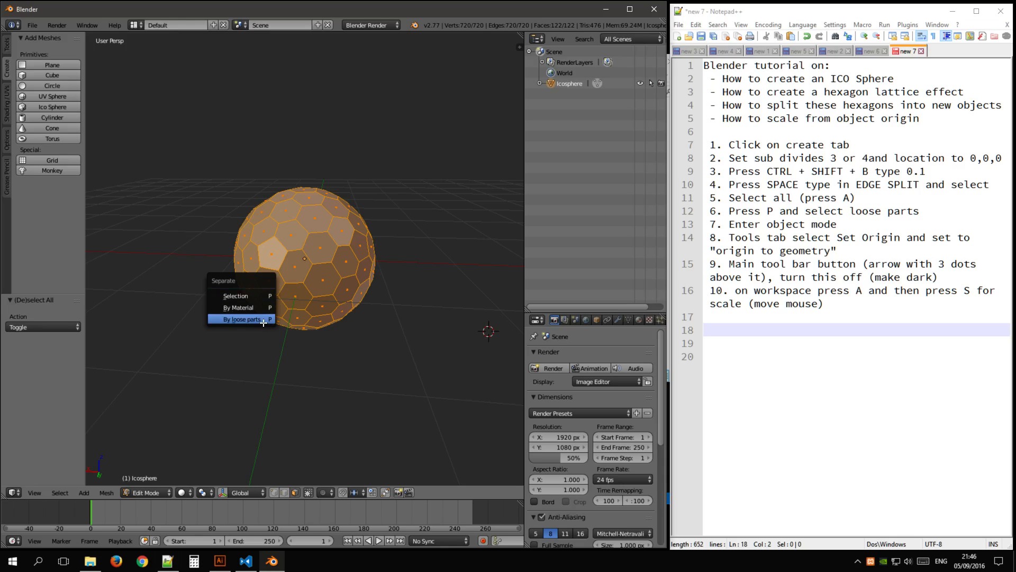
left_click(242, 319)
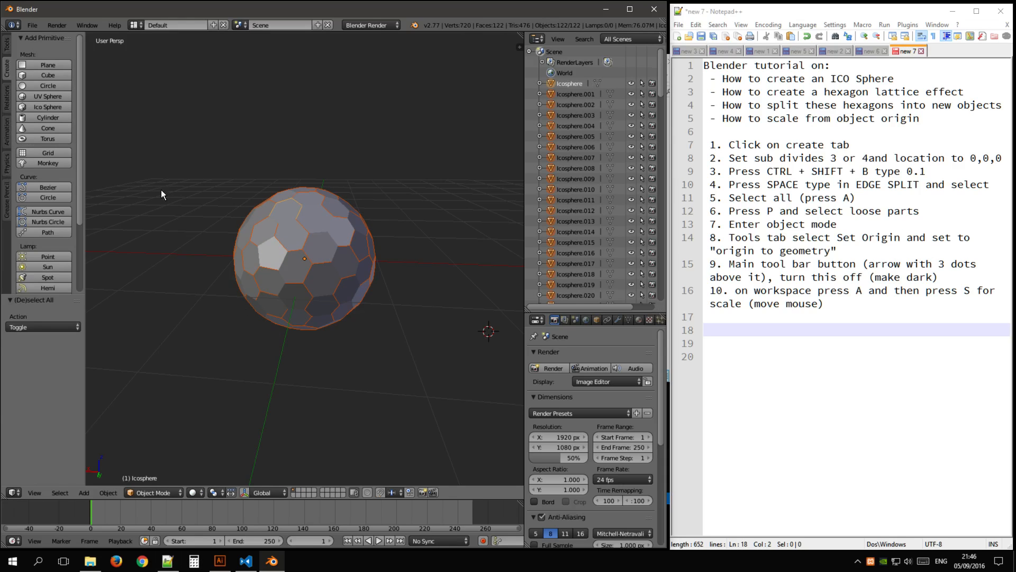
Step: Set each hexagon's origin to its geometry and orbit to inspect the gapped shell
left_click(5, 55)
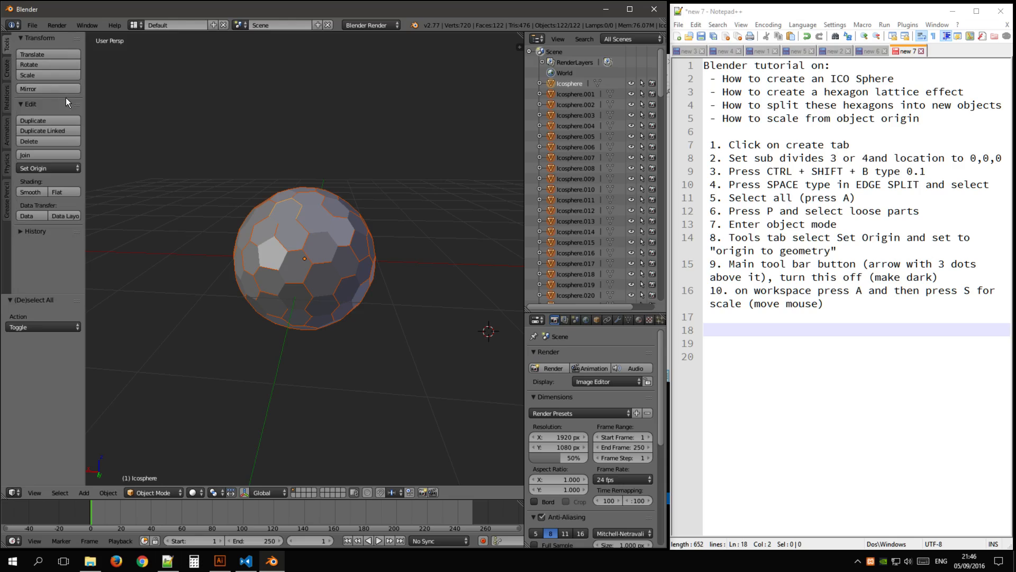
left_click(46, 168)
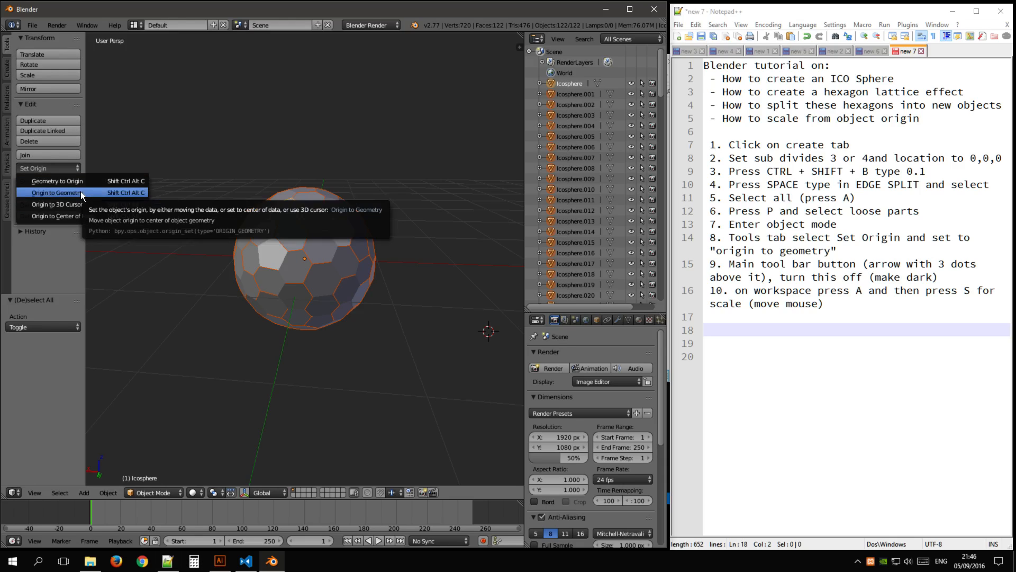
left_click(60, 193)
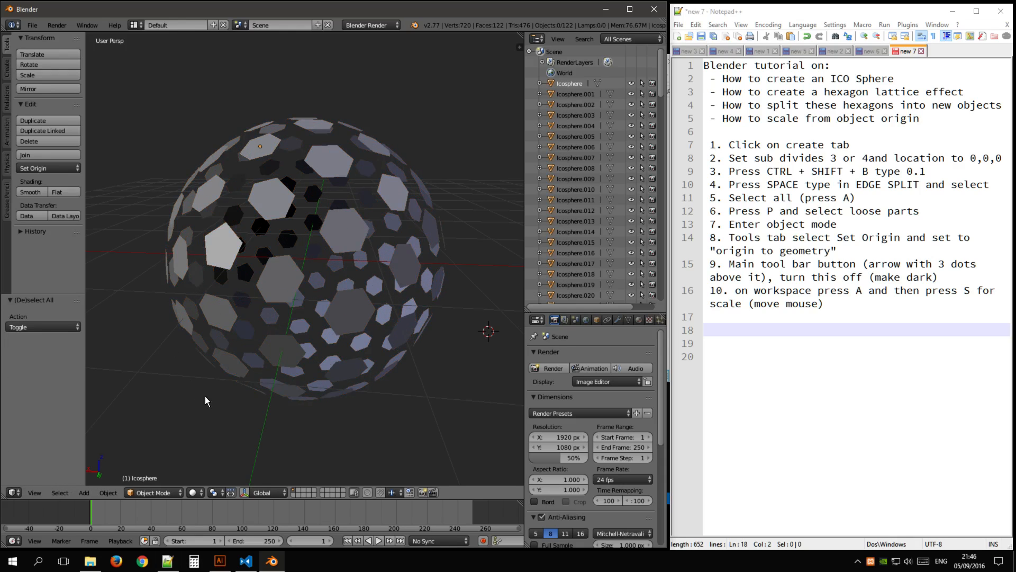
left_click_drag(206, 401, 326, 398)
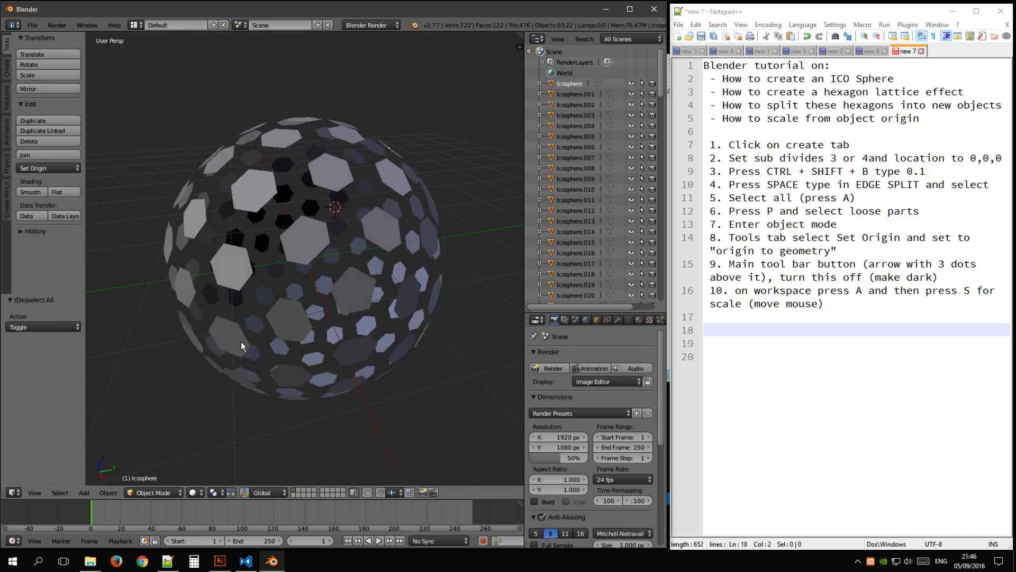
left_click_drag(242, 346, 200, 309)
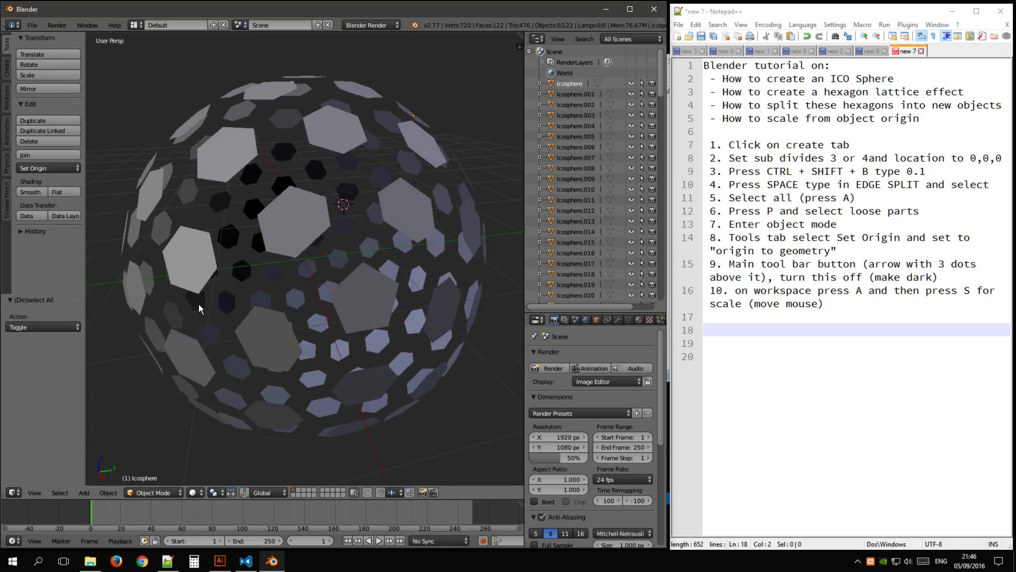